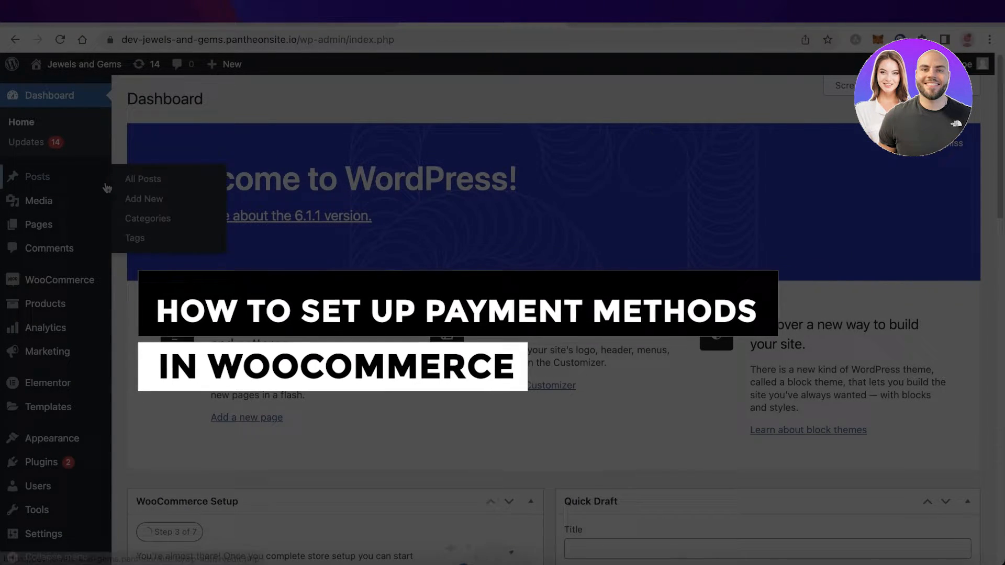
# Visit the live Jewels and Gems shop and view the Emerald Ring product page.
pyautogui.scroll(-3)
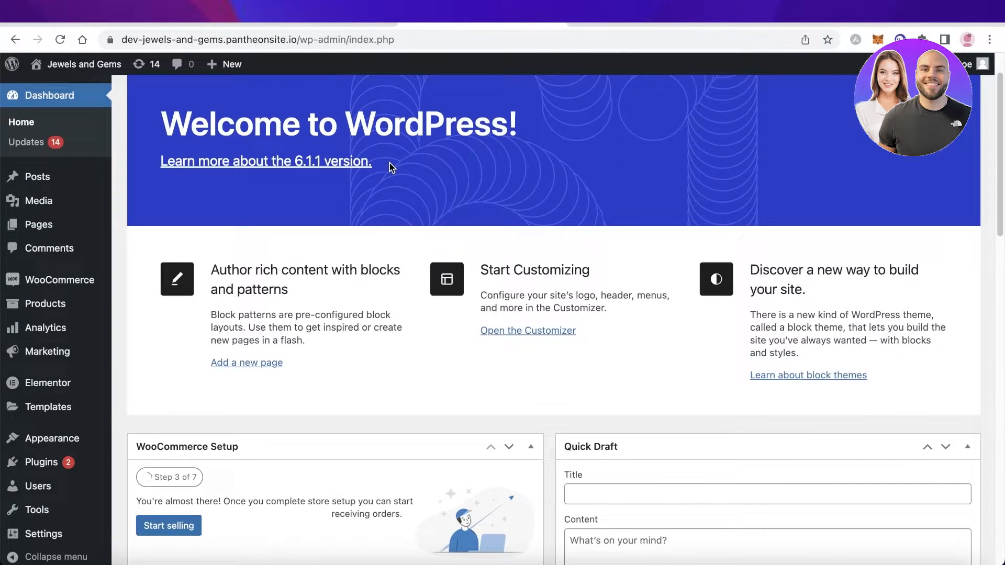
pyautogui.moveTo(57, 109)
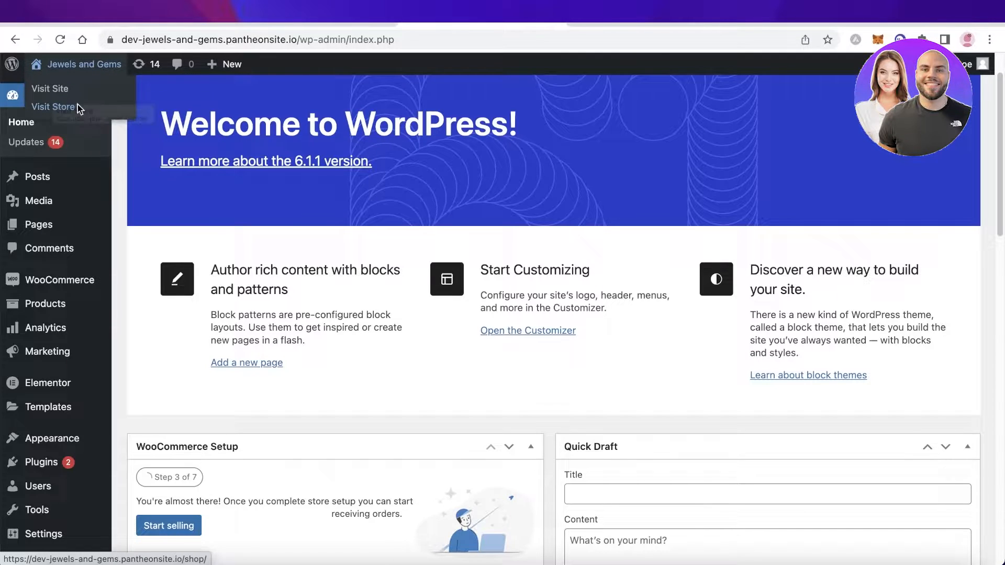
pyautogui.click(54, 107)
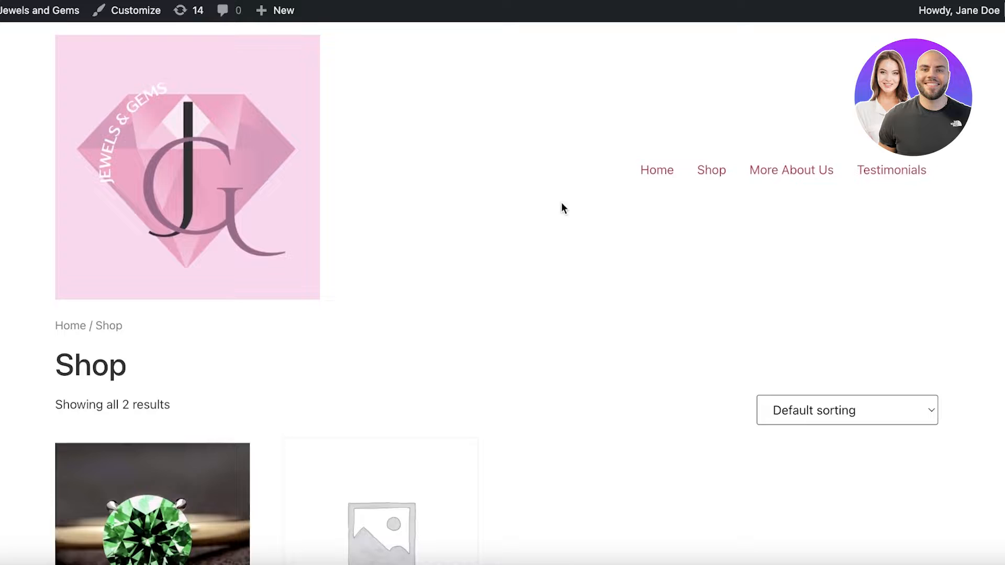
pyautogui.scroll(-3)
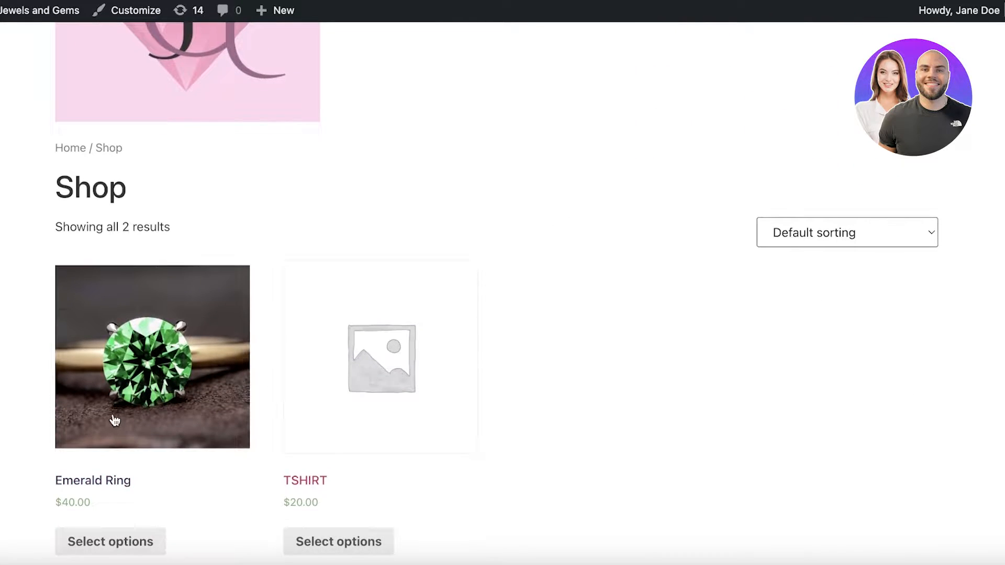
pyautogui.click(152, 356)
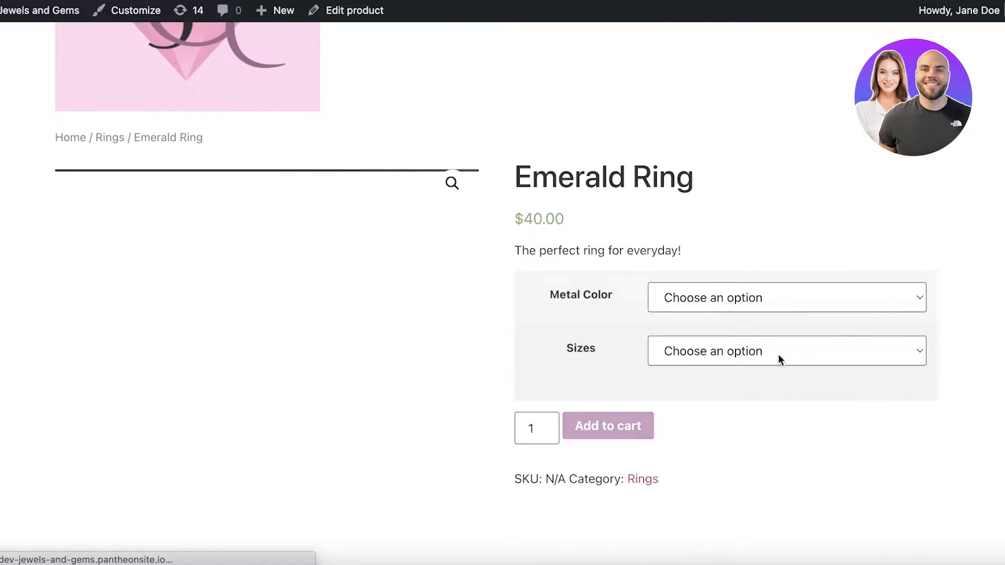
# Choose Gold as the Metal Color and pick a size for the ring.
pyautogui.click(785, 351)
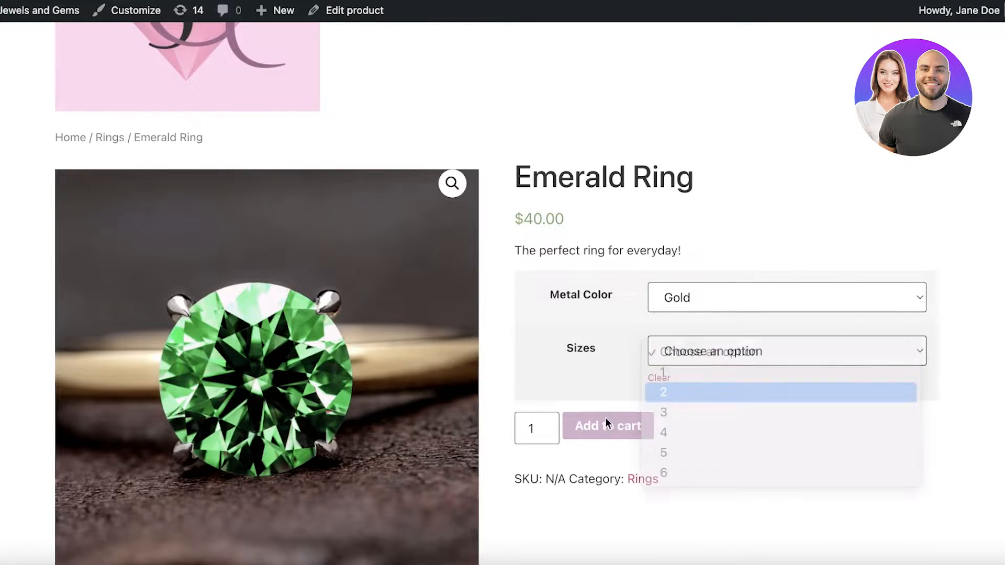
pyautogui.click(664, 391)
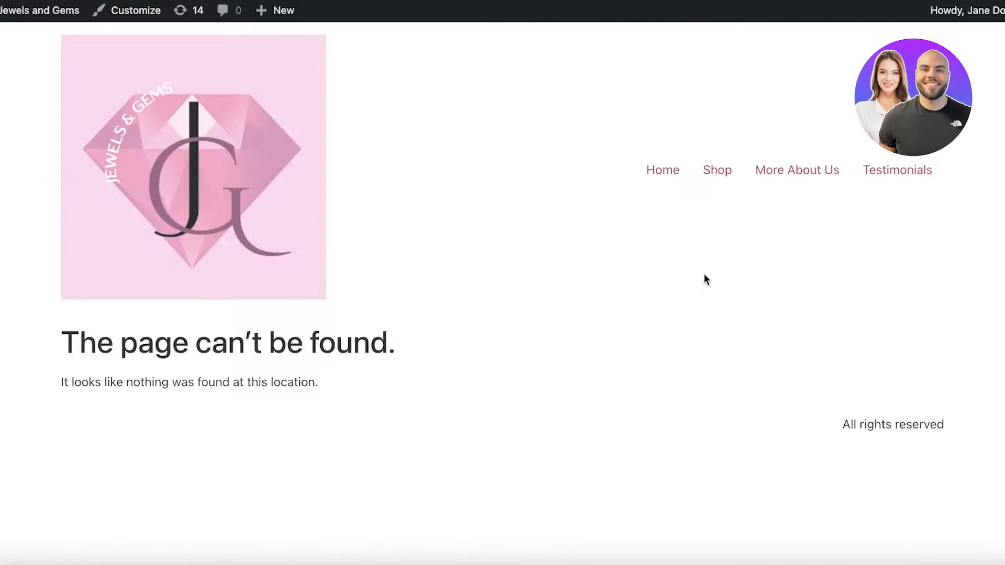
pyautogui.moveTo(474, 189)
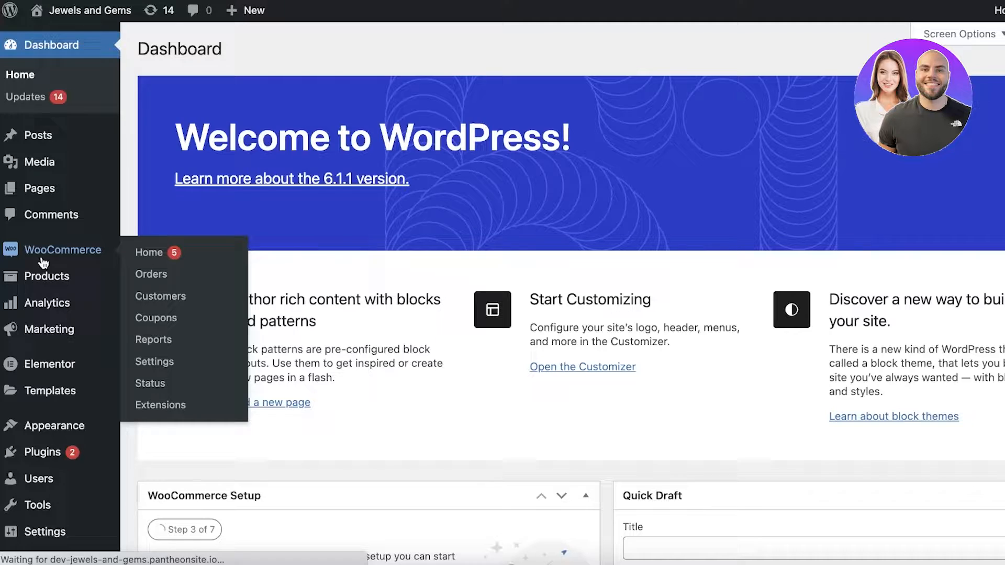
# Go to WooCommerce and bring up its General settings with store address.
pyautogui.click(149, 252)
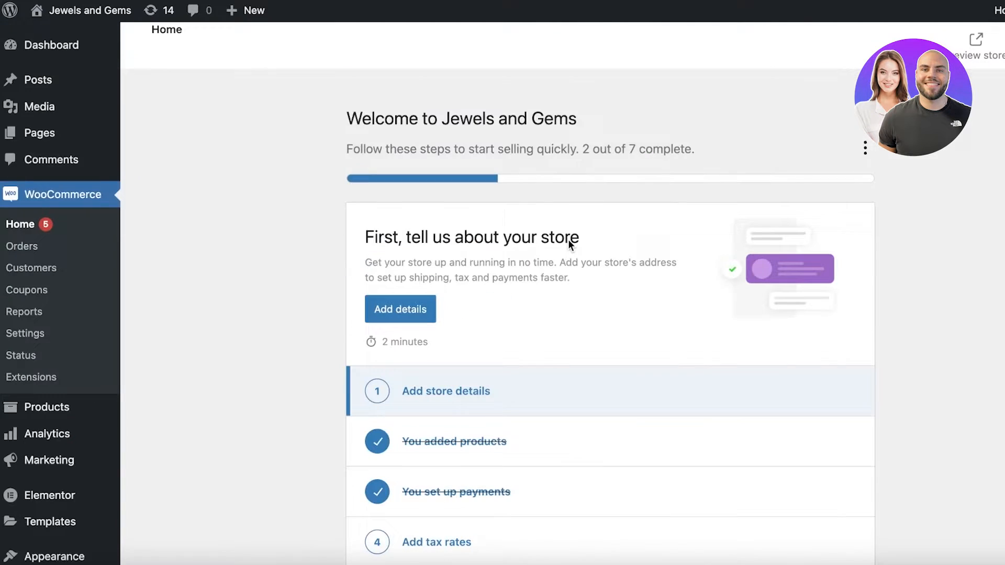
pyautogui.moveTo(22, 246)
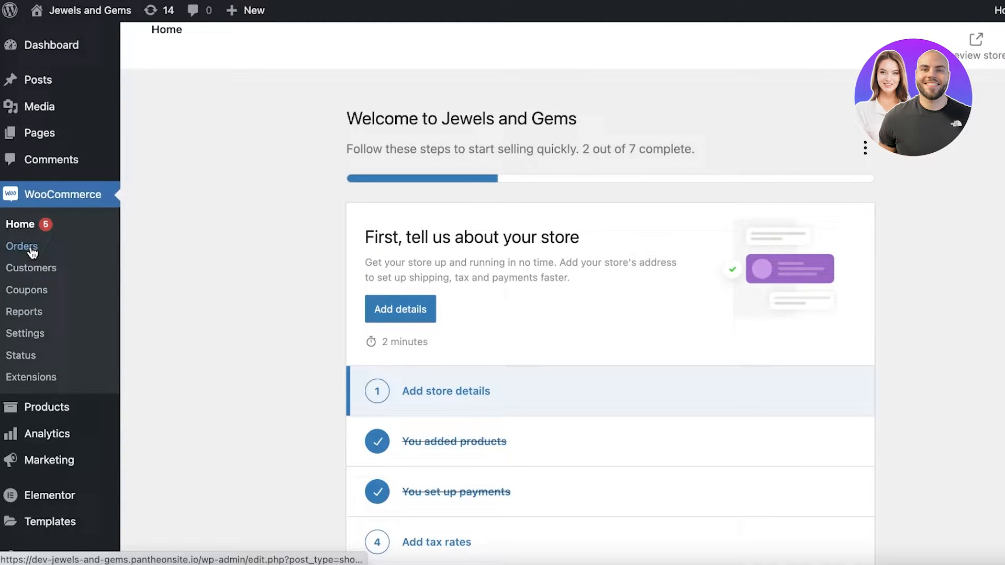
pyautogui.moveTo(25, 333)
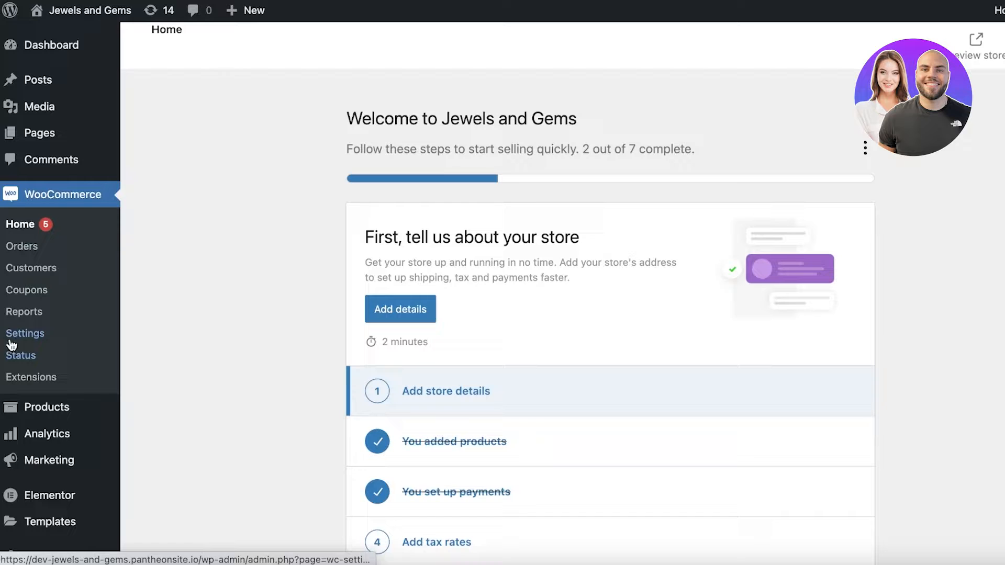
pyautogui.click(25, 333)
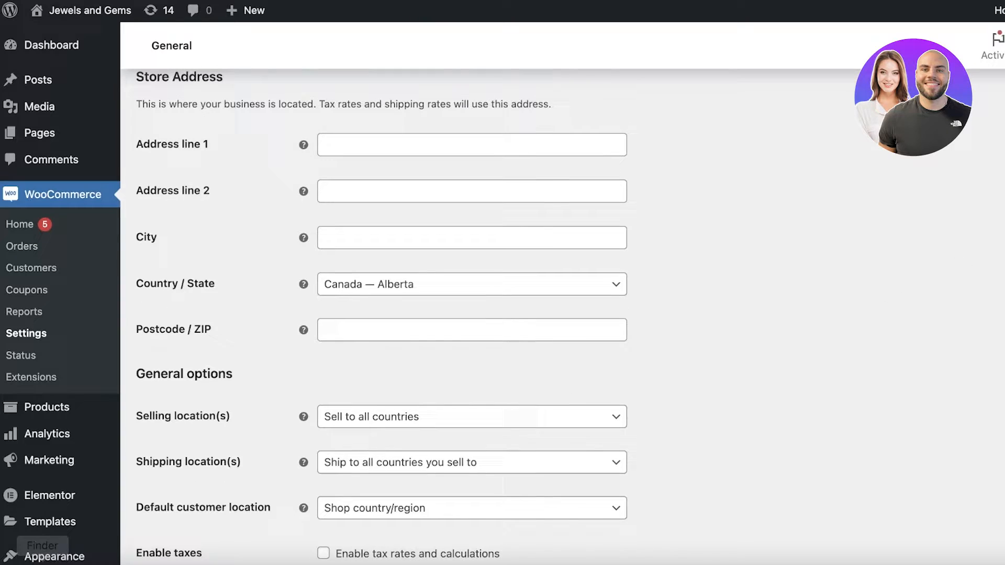
# Show the Installed Plugins list scrolled to the WooCommerce Payments plugin.
pyautogui.scroll(-3)
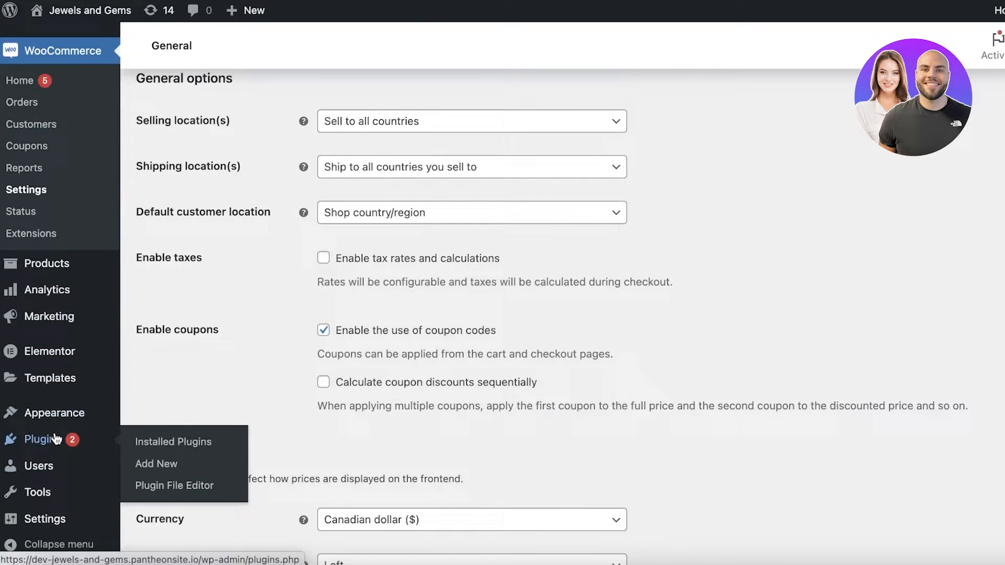
pyautogui.click(173, 442)
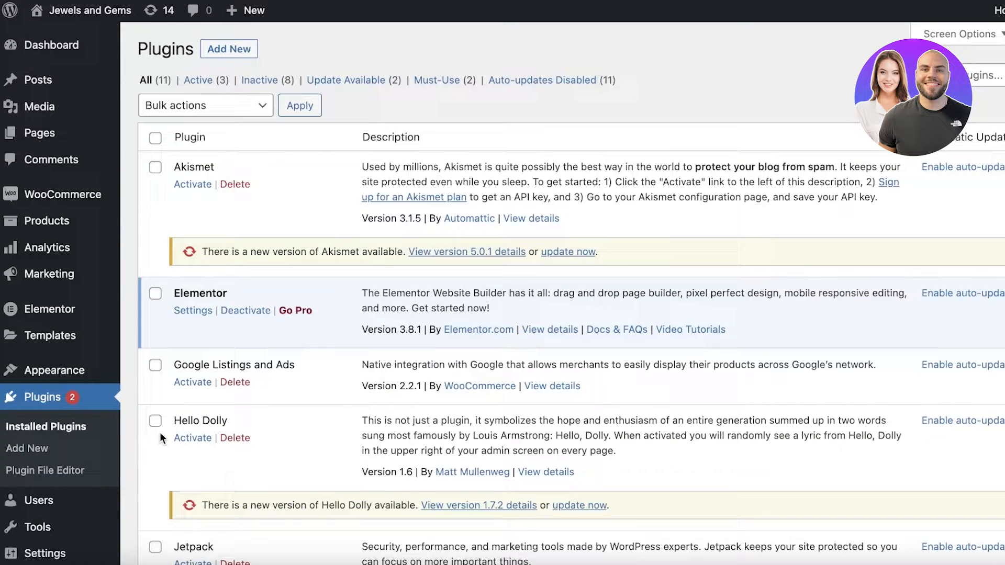
pyautogui.scroll(-3)
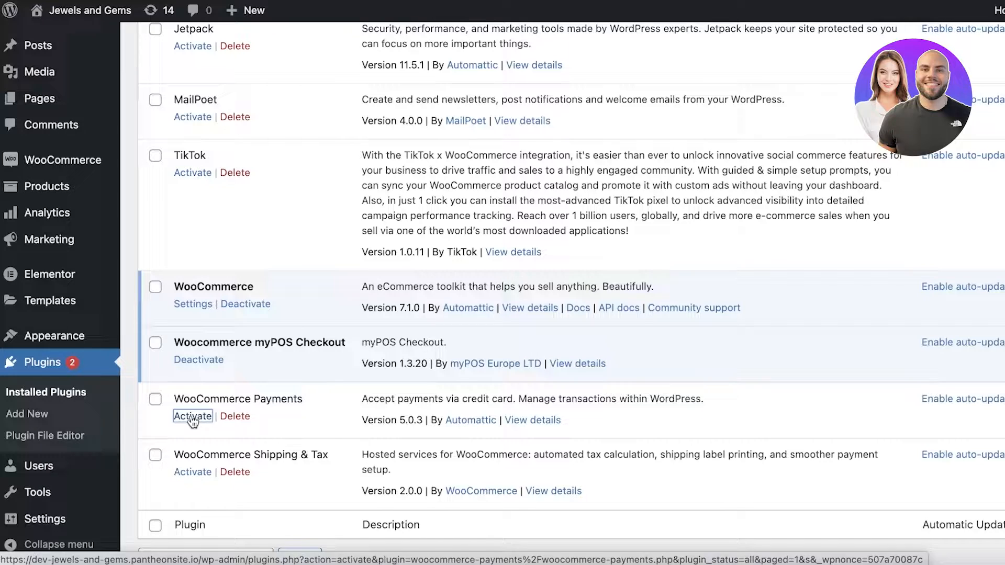
# Activate WooCommerce Payments and choose Finish setup on its Connect page.
pyautogui.click(193, 415)
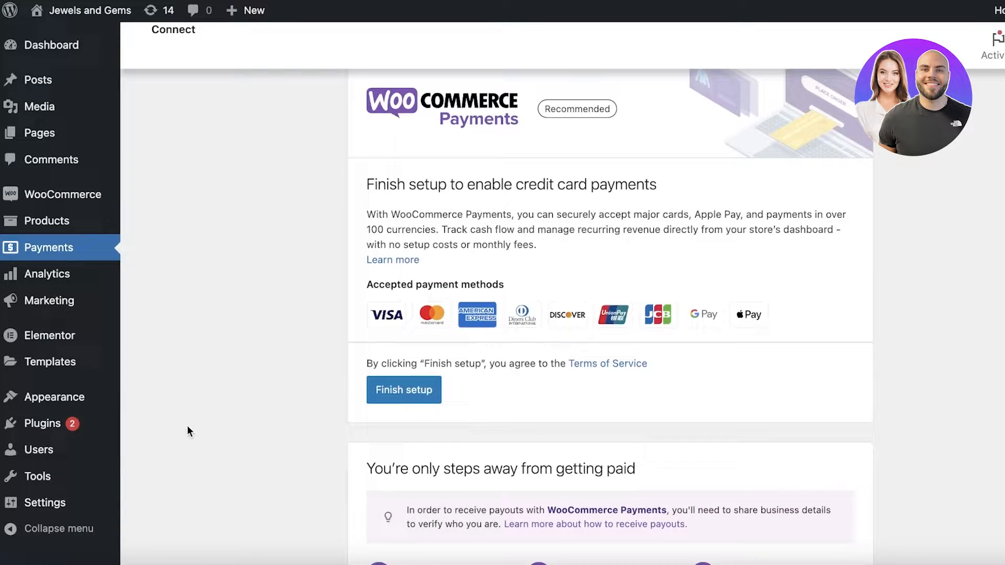
pyautogui.scroll(-3)
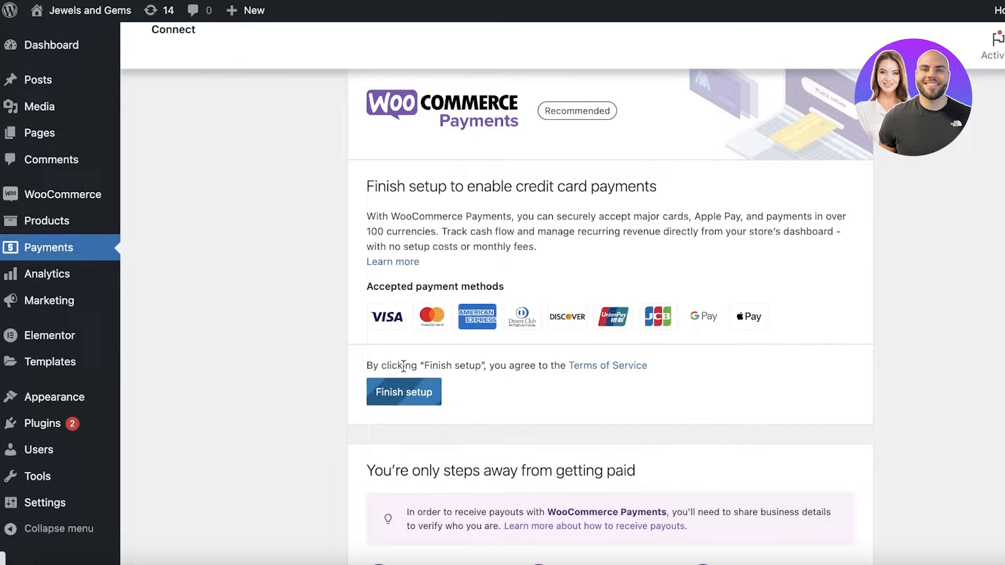
pyautogui.scroll(-3)
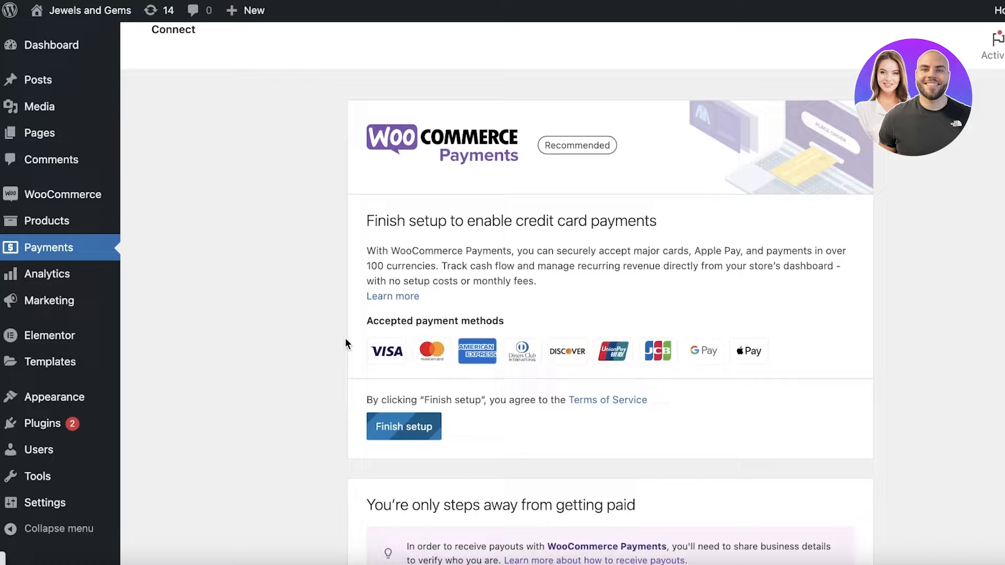
pyautogui.scroll(-3)
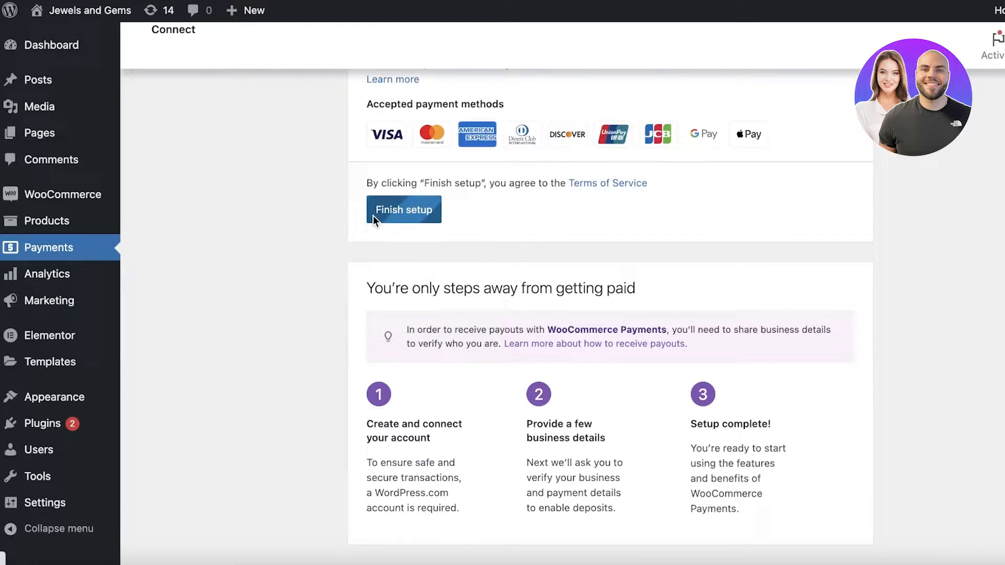
pyautogui.click(404, 210)
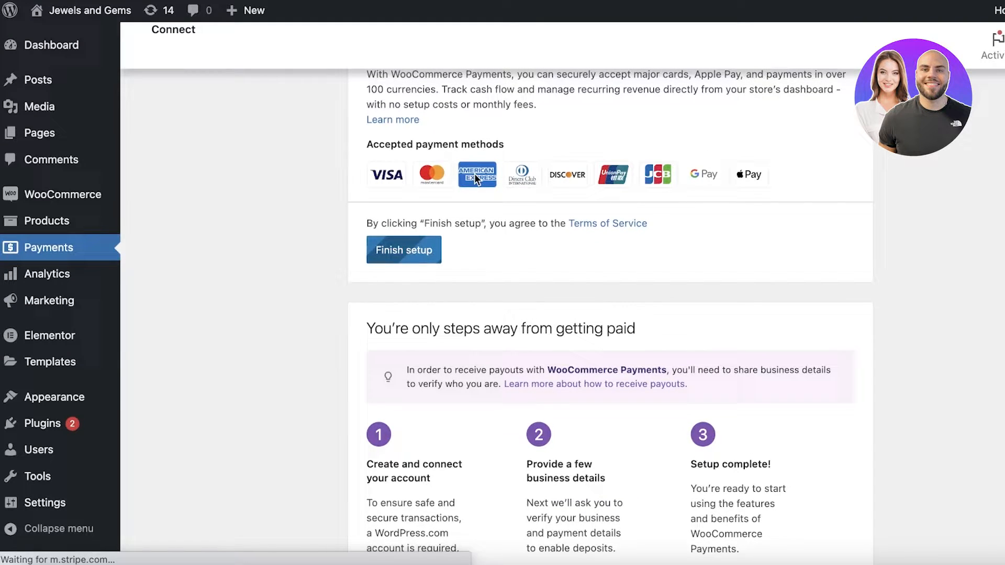
# Continue account setup and approve connecting the site on WordPress.com.
pyautogui.click(404, 250)
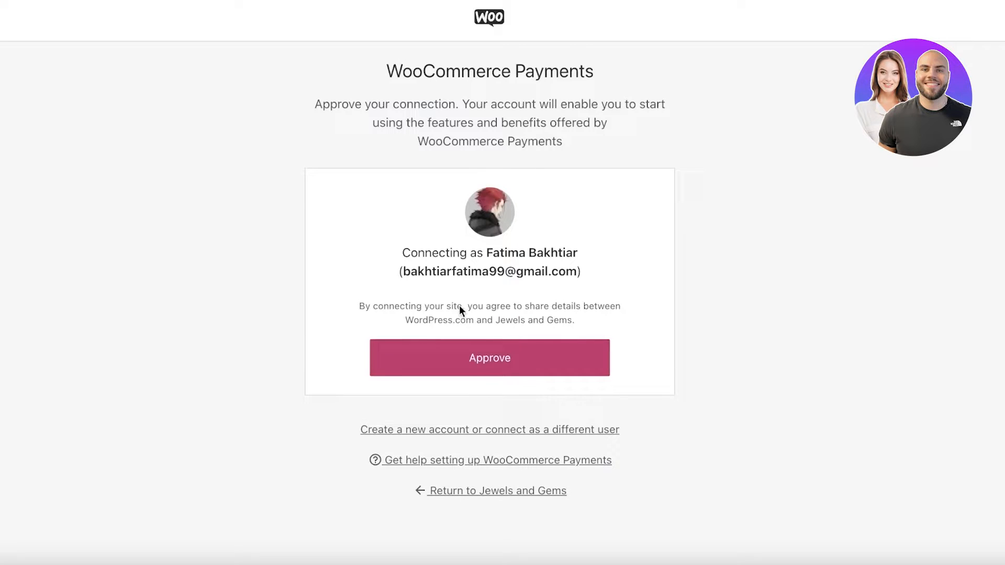
pyautogui.click(489, 358)
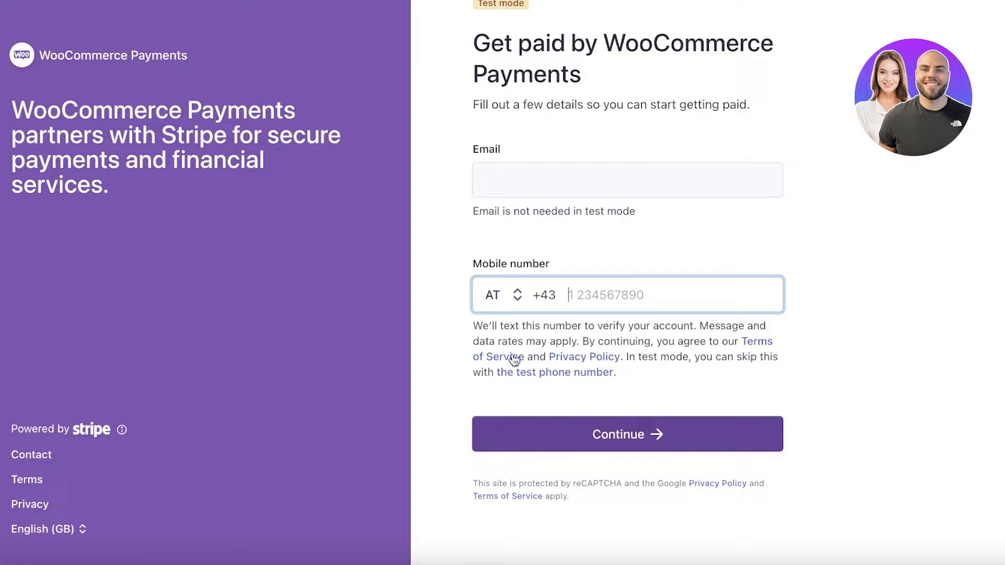
# Browse the mobile number country codes on the Stripe sign-up form.
pyautogui.click(505, 295)
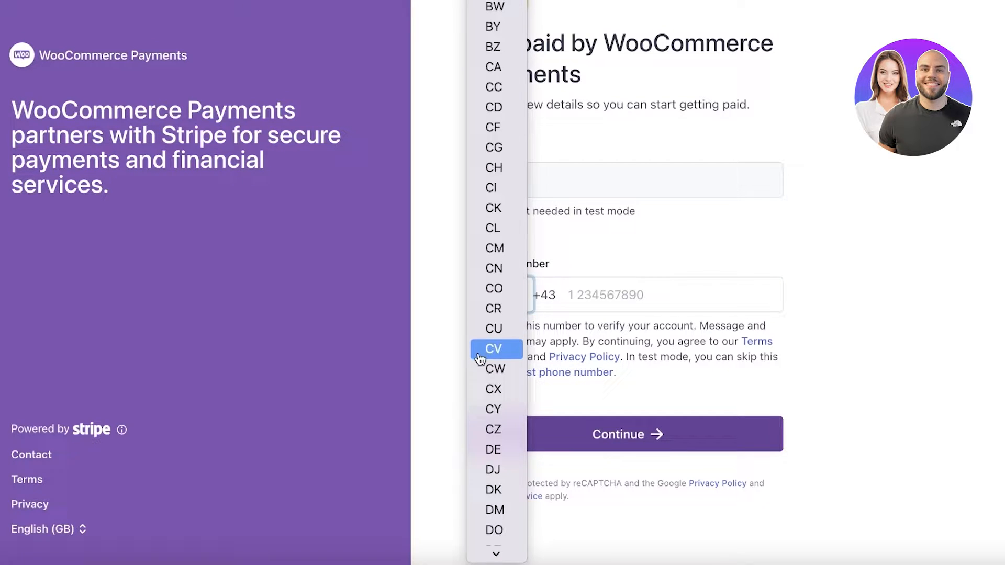
pyautogui.scroll(-3)
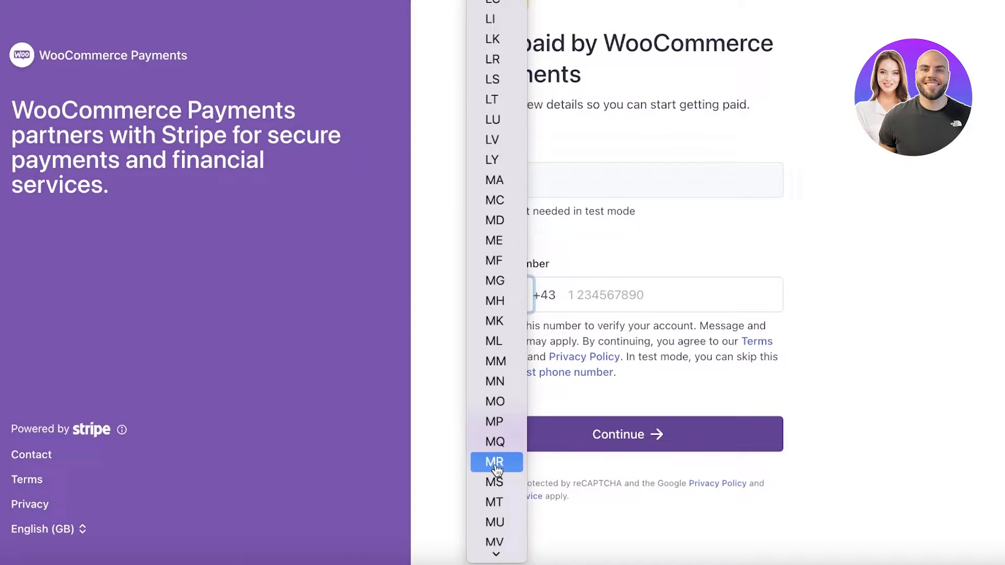
pyautogui.scroll(-3)
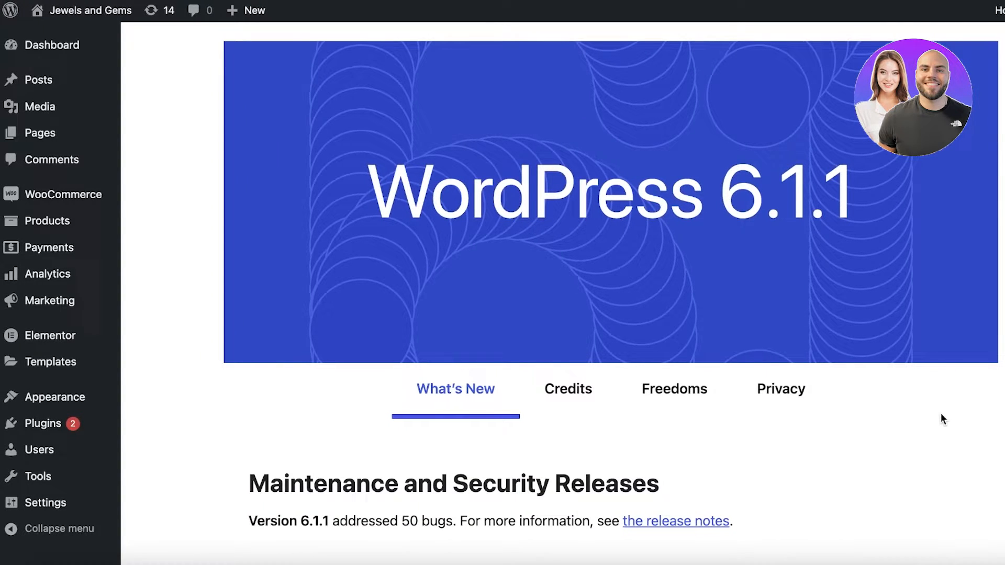
pyautogui.moveTo(50, 361)
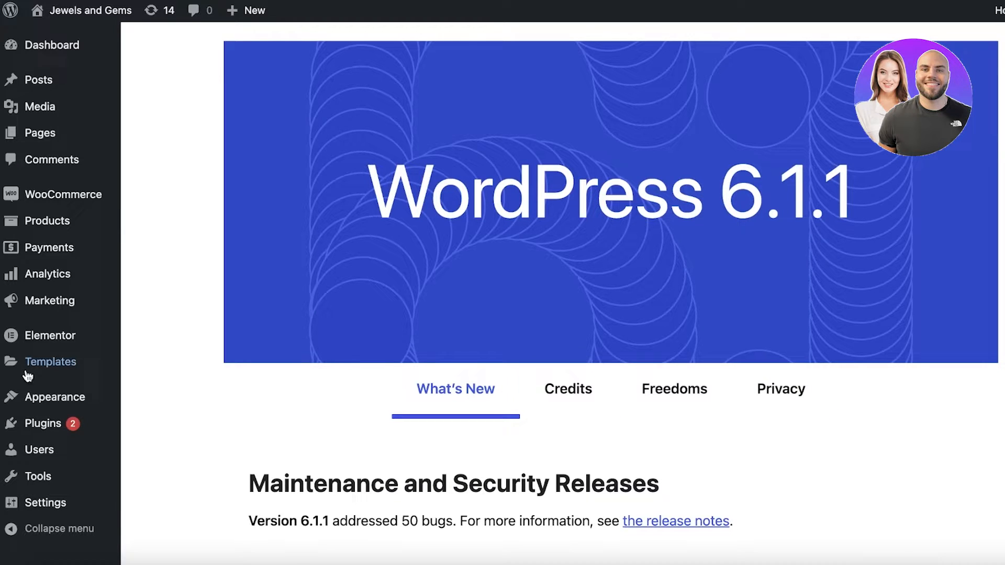
pyautogui.moveTo(49, 247)
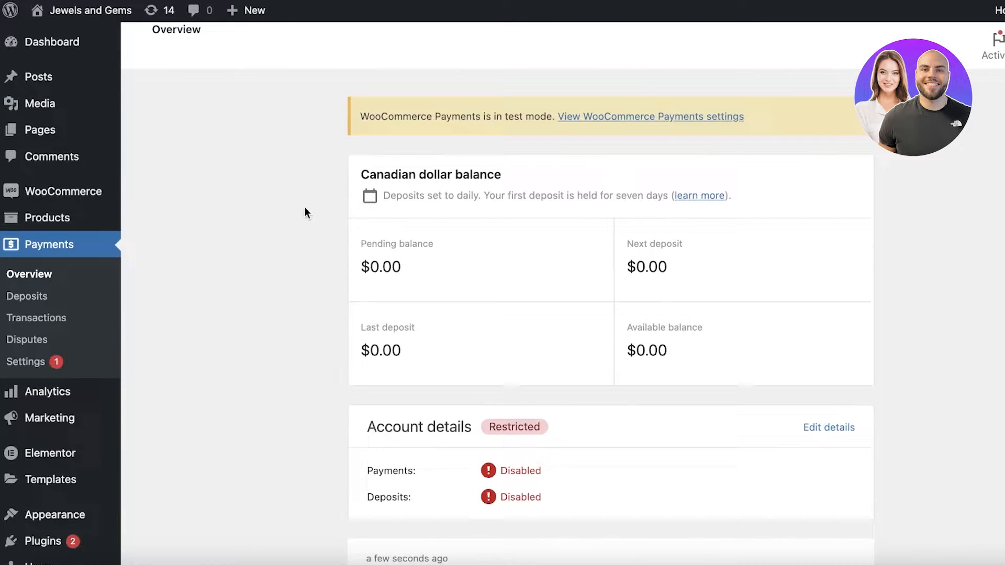
# Scroll through the payments overview with test-mode balance and account details.
pyautogui.scroll(-3)
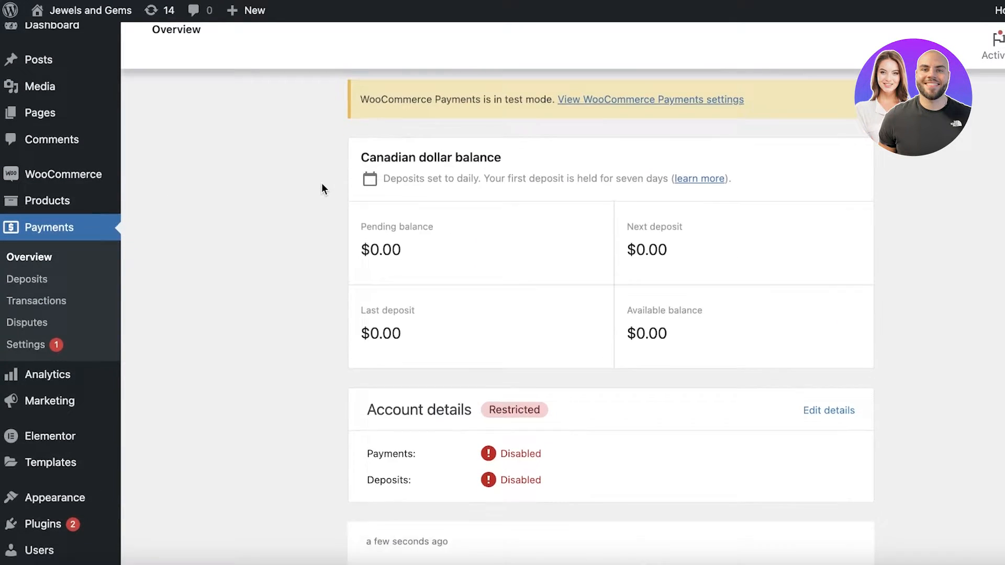
pyautogui.scroll(-3)
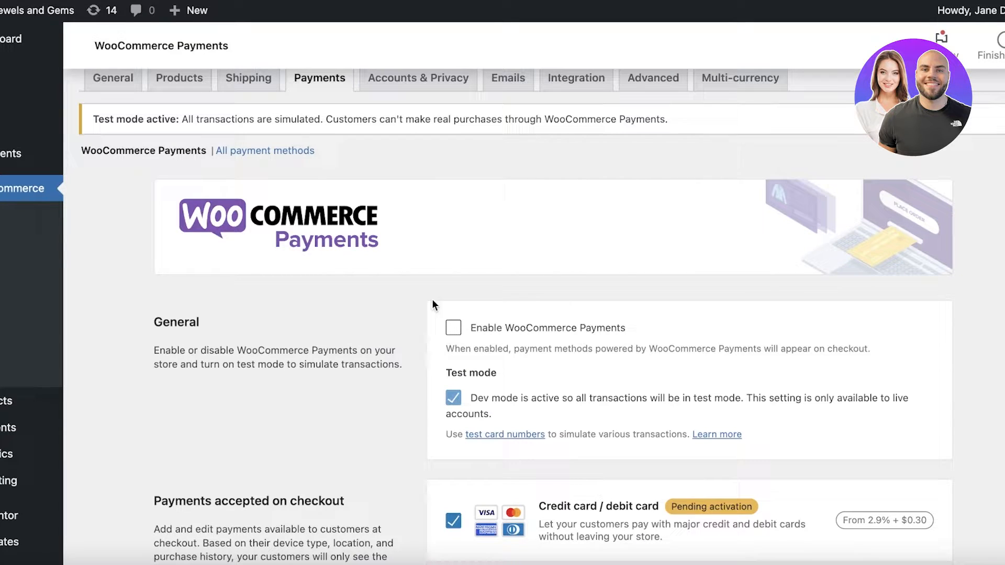
pyautogui.moveTo(573, 300)
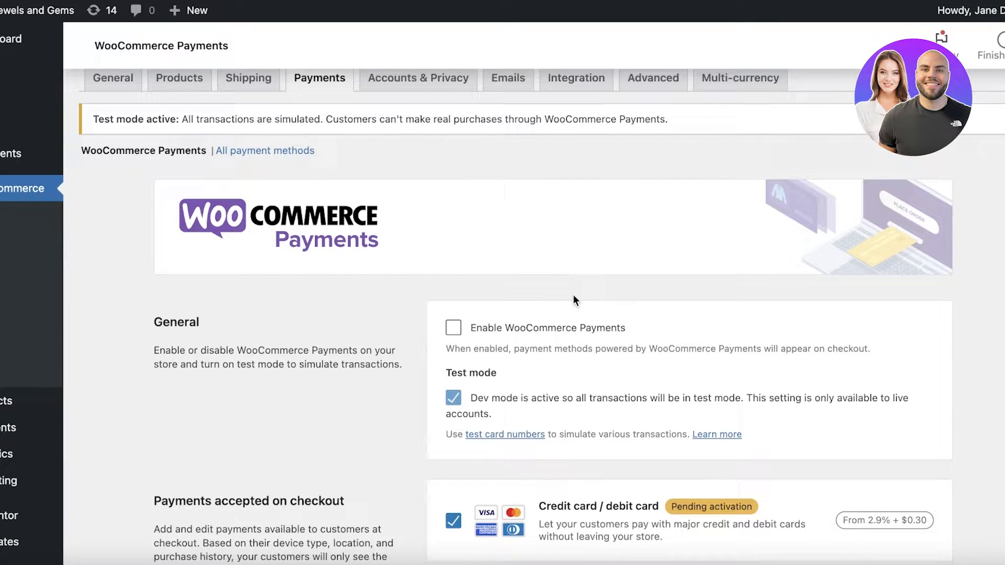
# Scroll through the WooCommerce Payments settings page with the plugin enabled in test mode.
pyautogui.scroll(-3)
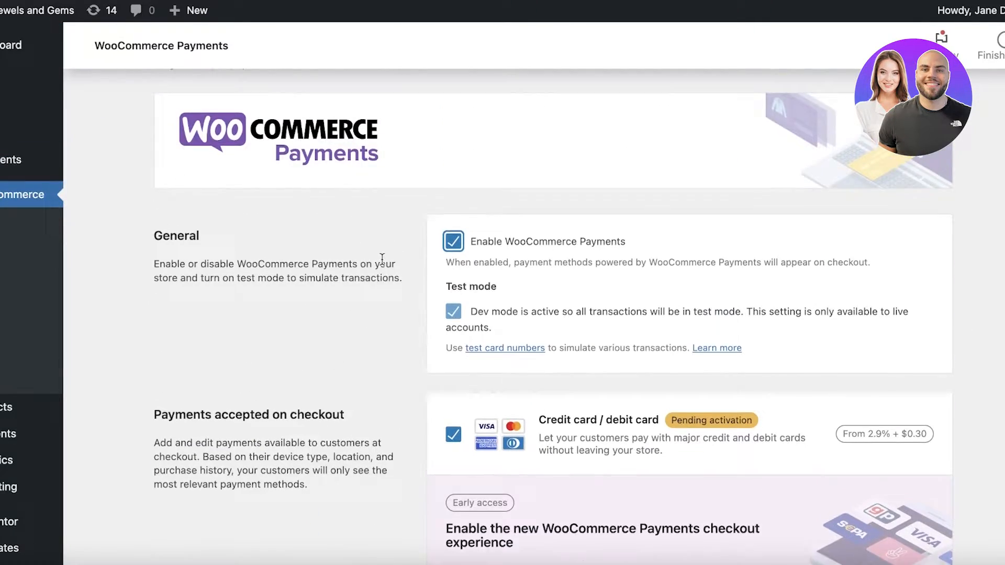
pyautogui.scroll(-3)
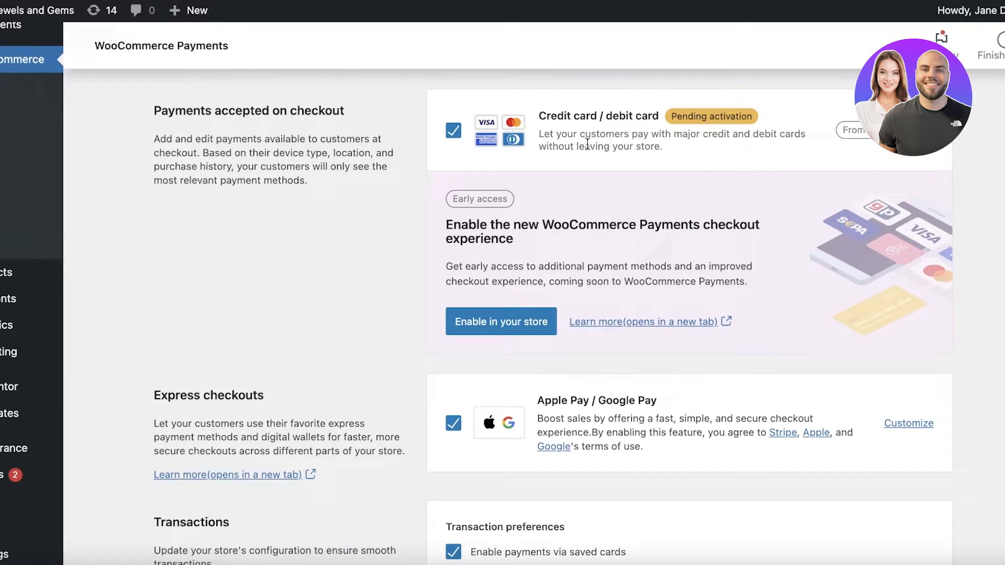
pyautogui.scroll(-3)
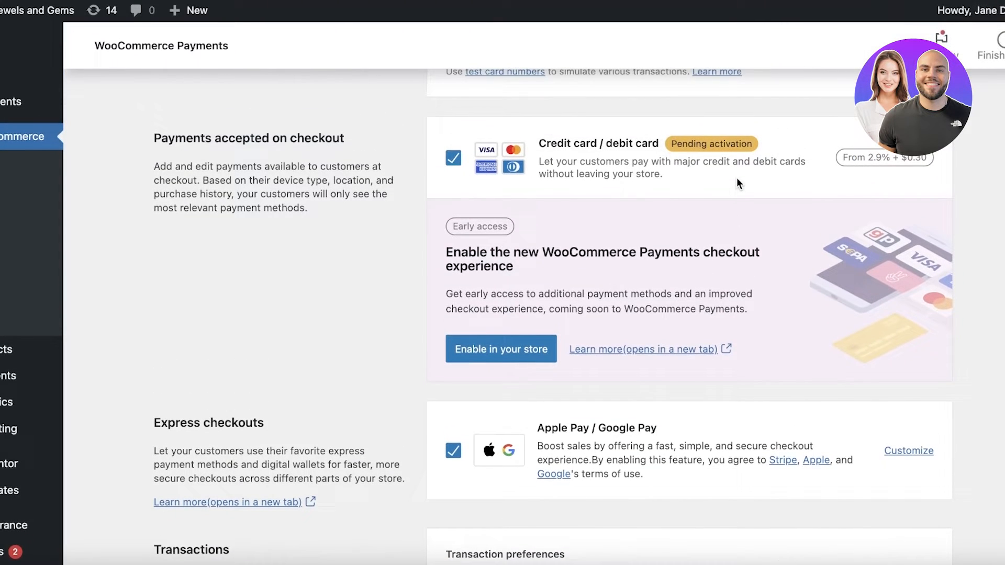
pyautogui.scroll(-3)
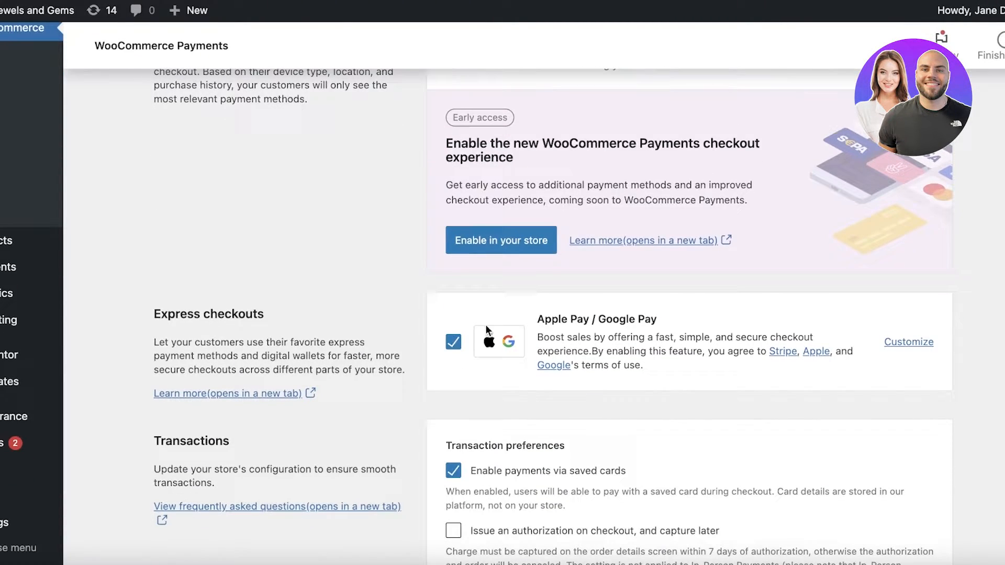
pyautogui.scroll(-3)
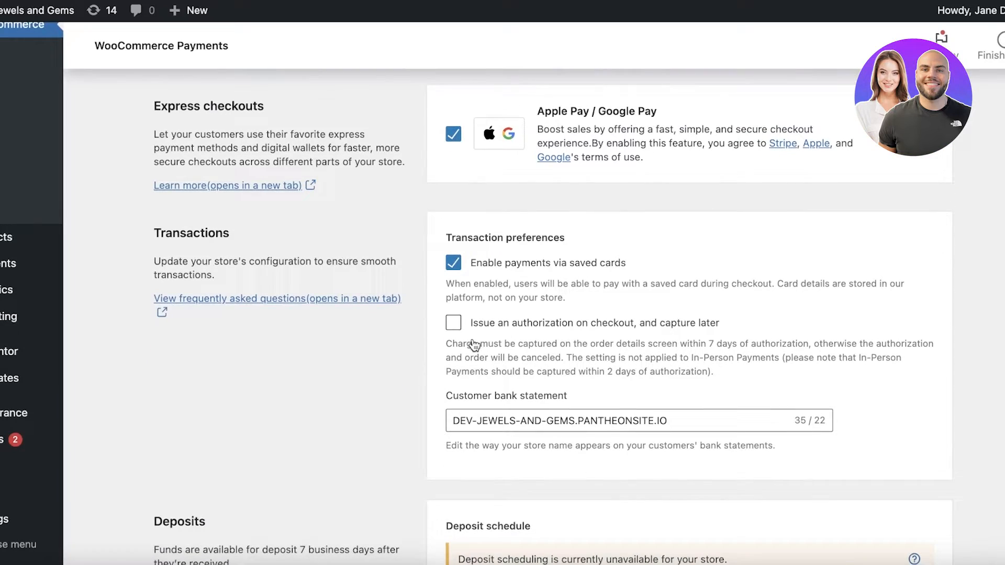
pyautogui.scroll(-3)
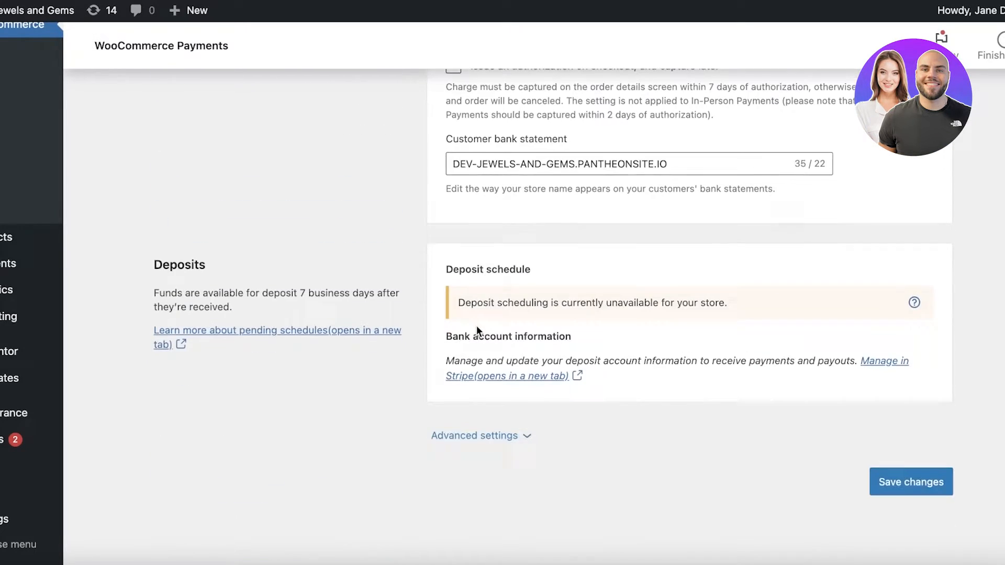
pyautogui.scroll(3)
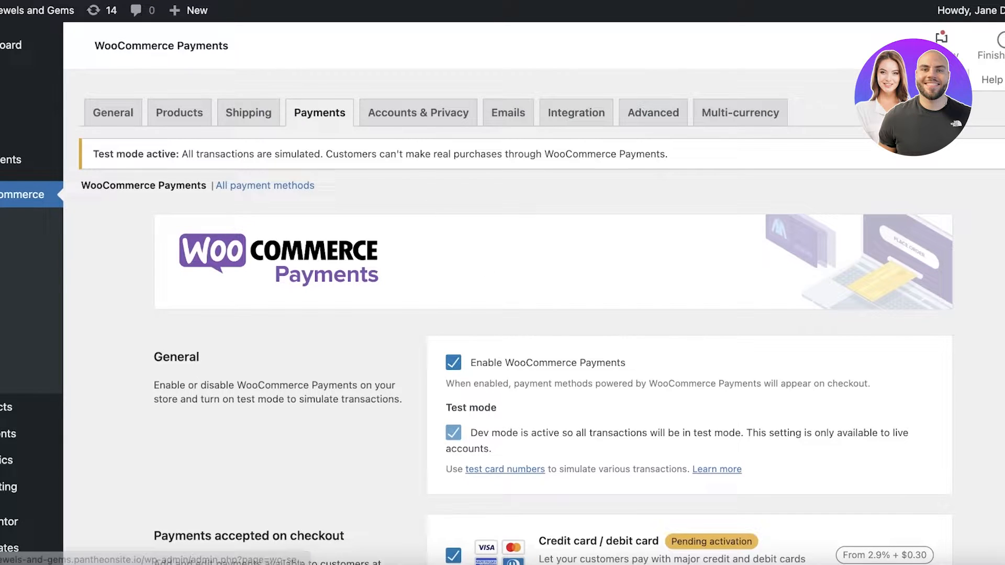
pyautogui.moveTo(574, 164)
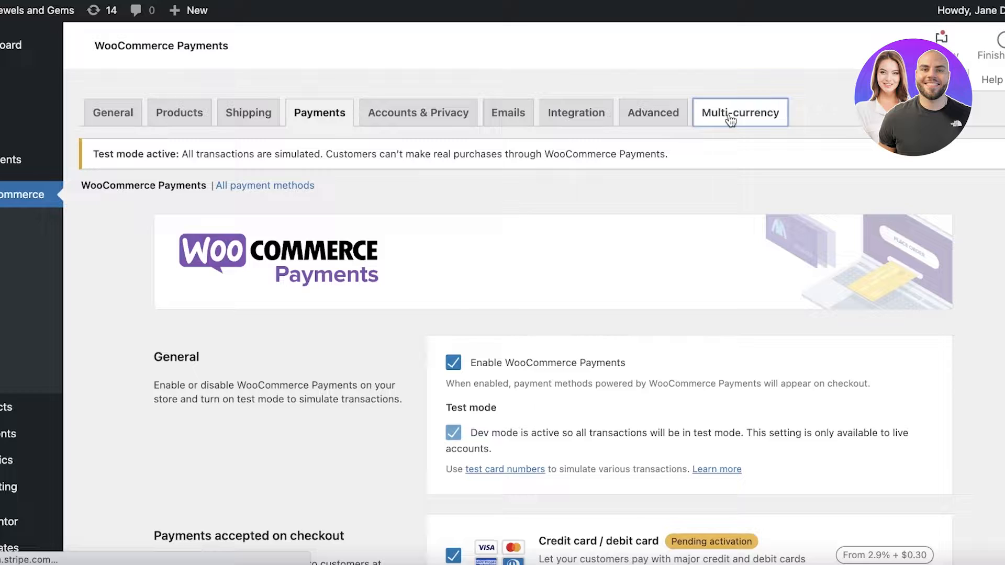
# In Multi-currency settings, add United States (US) dollar to the enabled currencies.
pyautogui.click(739, 112)
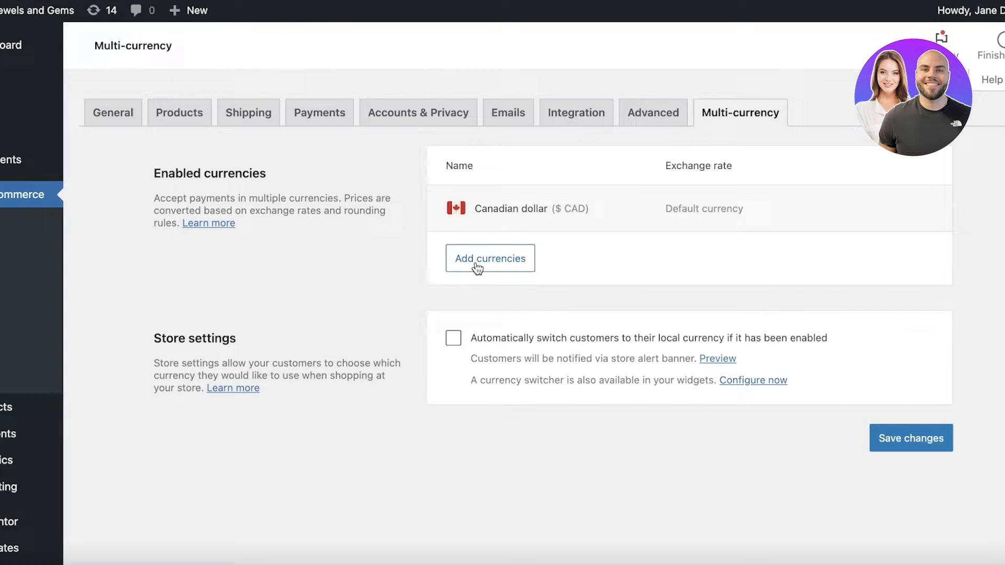
pyautogui.moveTo(509, 224)
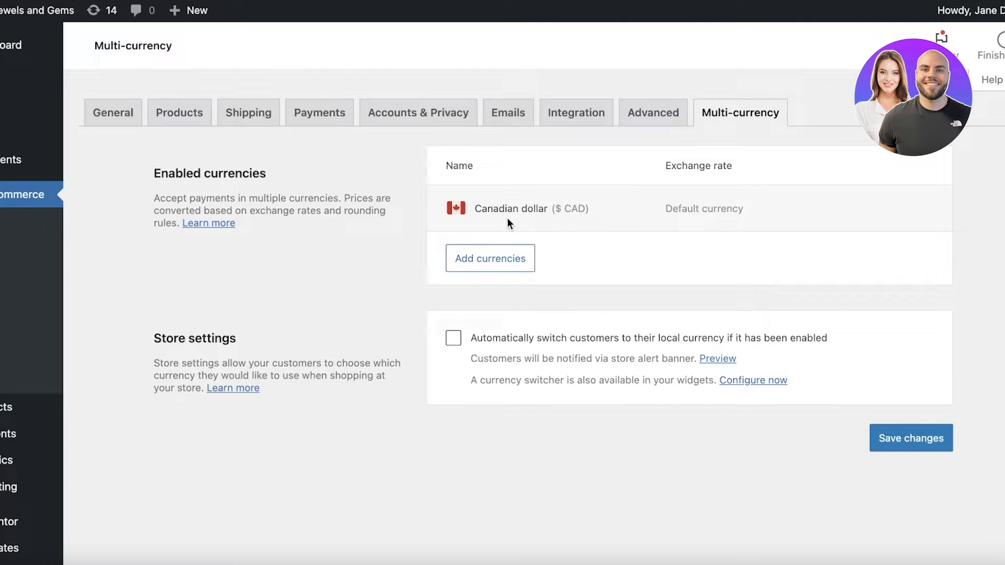
pyautogui.click(490, 259)
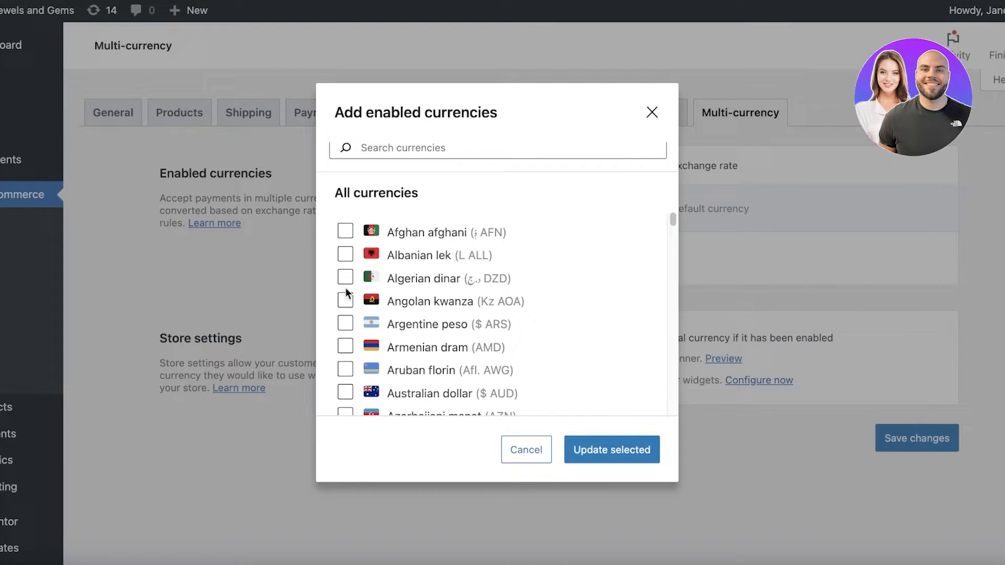
pyautogui.scroll(-3)
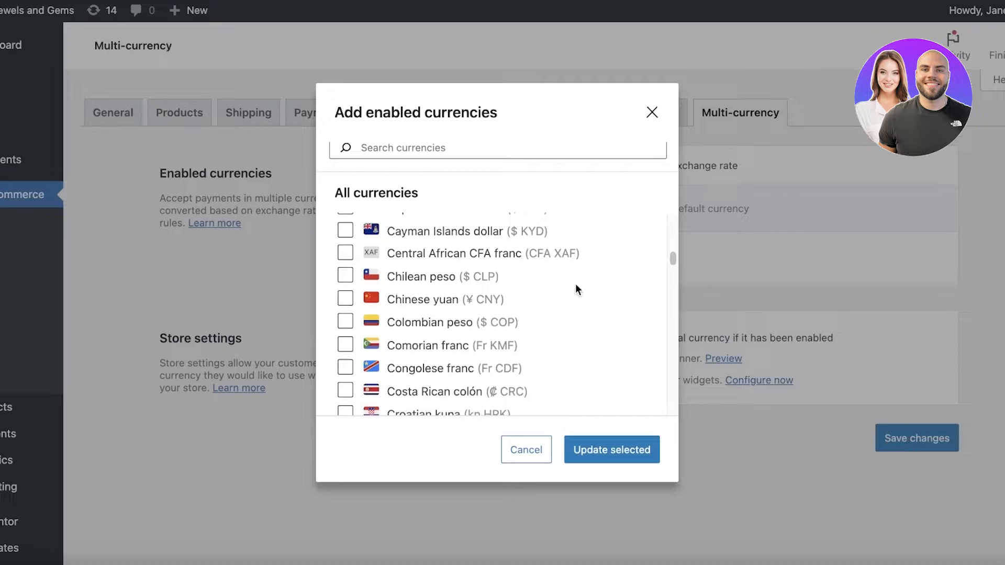
pyautogui.scroll(-3)
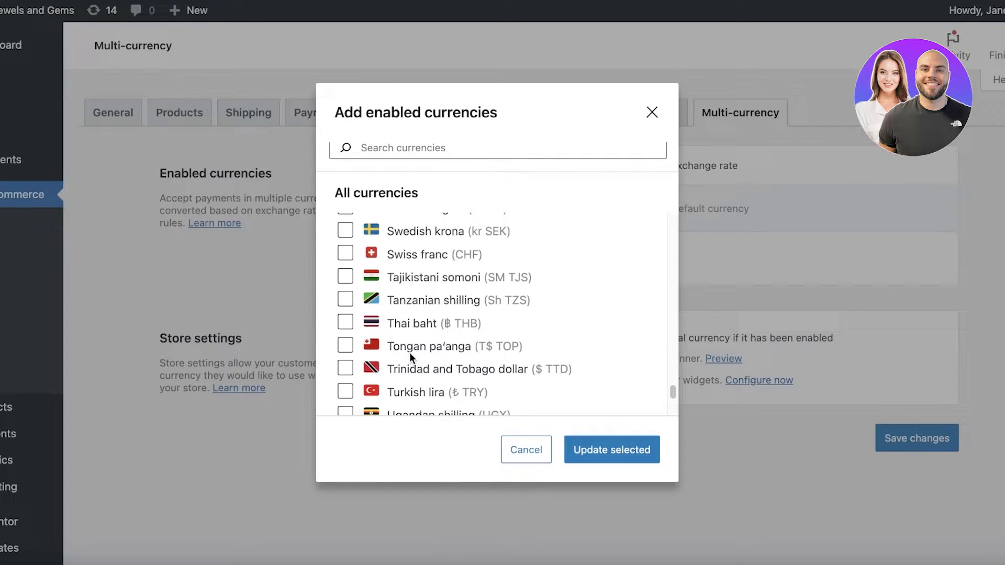
pyautogui.scroll(-3)
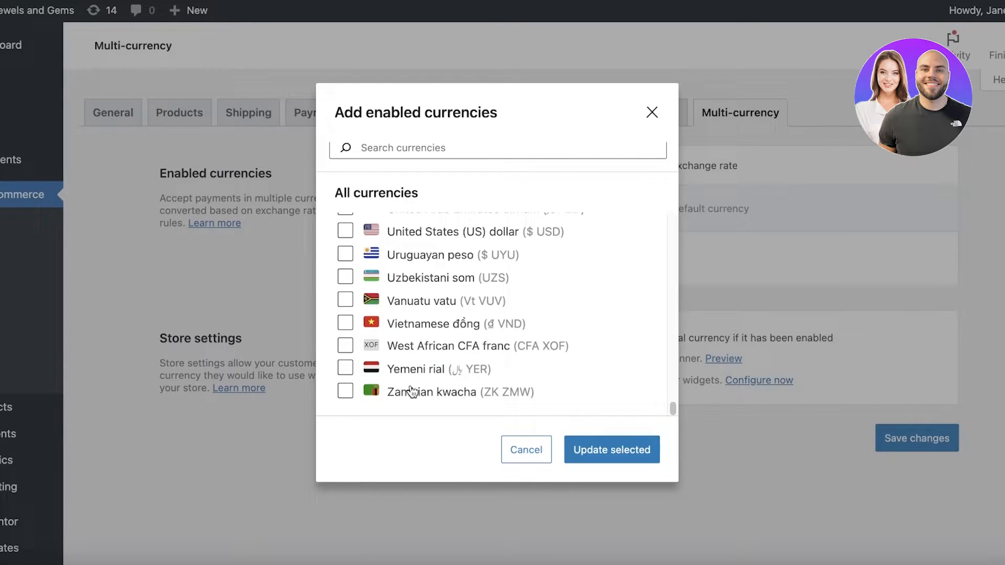
pyautogui.click(345, 235)
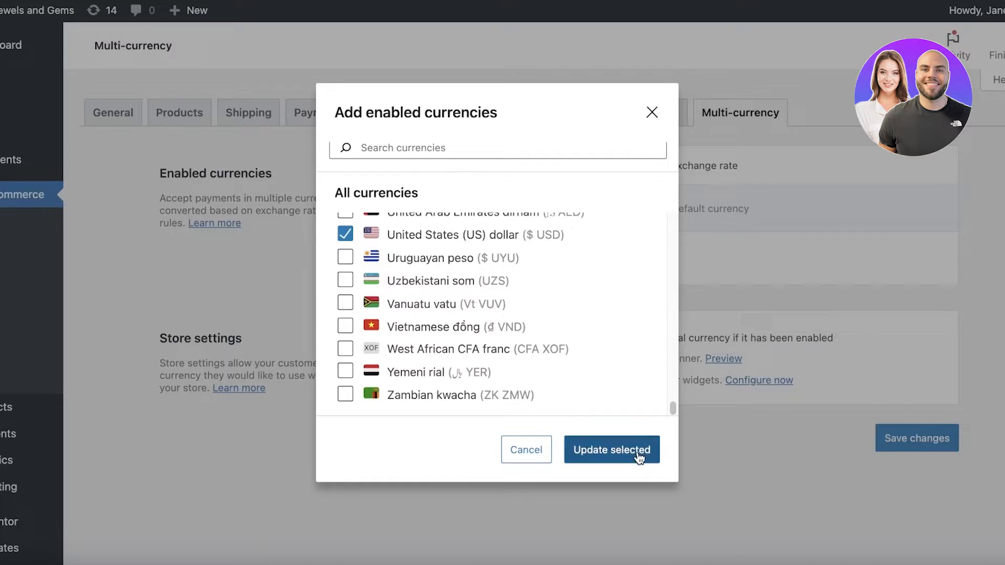
pyautogui.click(612, 449)
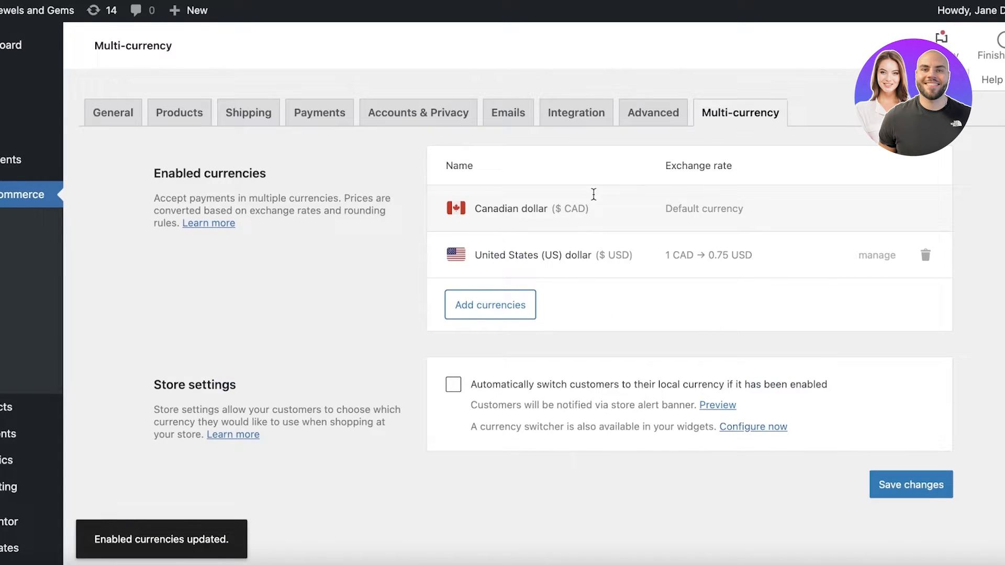
pyautogui.moveTo(665, 244)
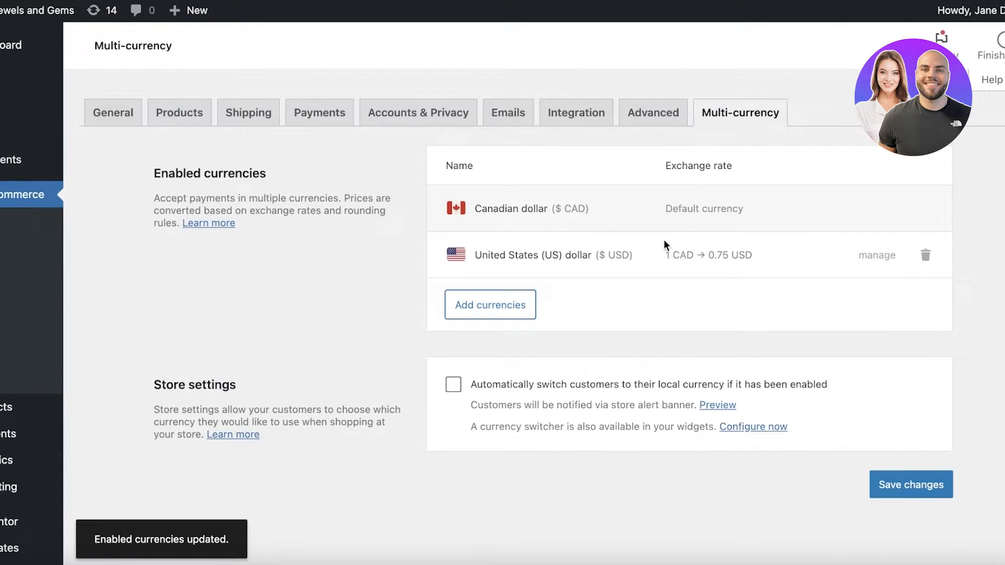
pyautogui.moveTo(757, 275)
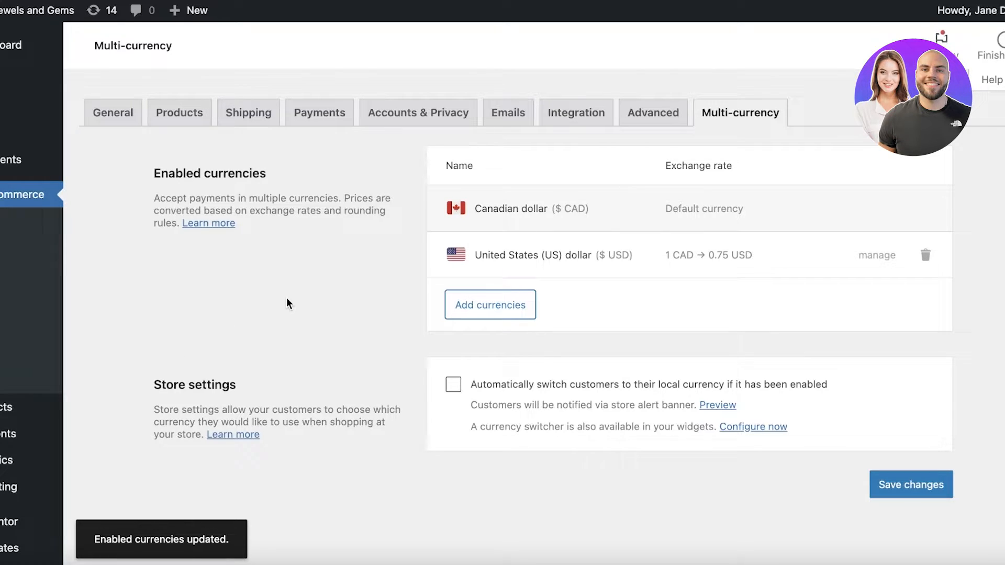
# Turn on automatically switching customers to their local currency.
pyautogui.click(453, 384)
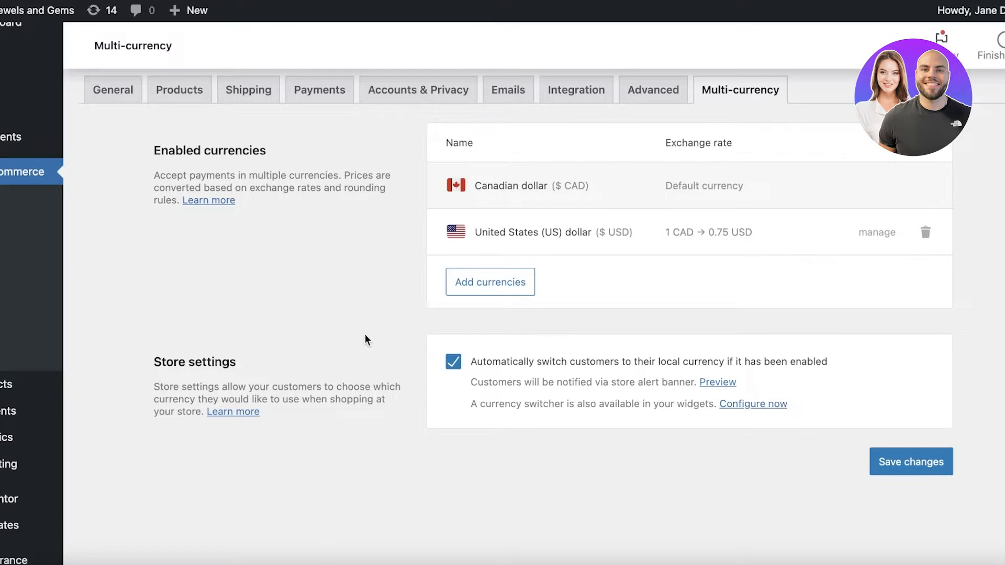
pyautogui.moveTo(466, 264)
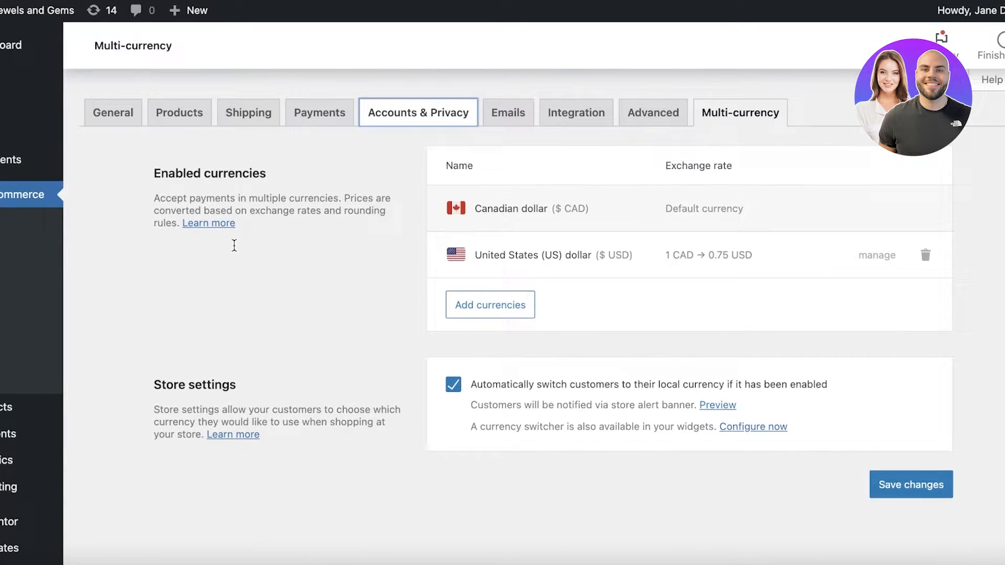
# Check the Accounts & Privacy tab, then return to Payments settings scrolled to deposits.
pyautogui.click(417, 112)
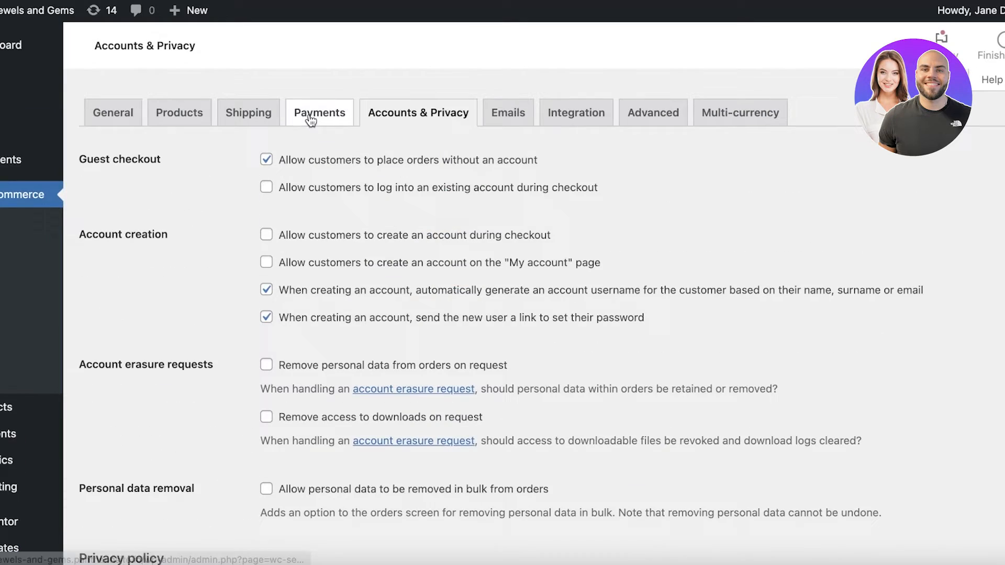
pyautogui.click(319, 112)
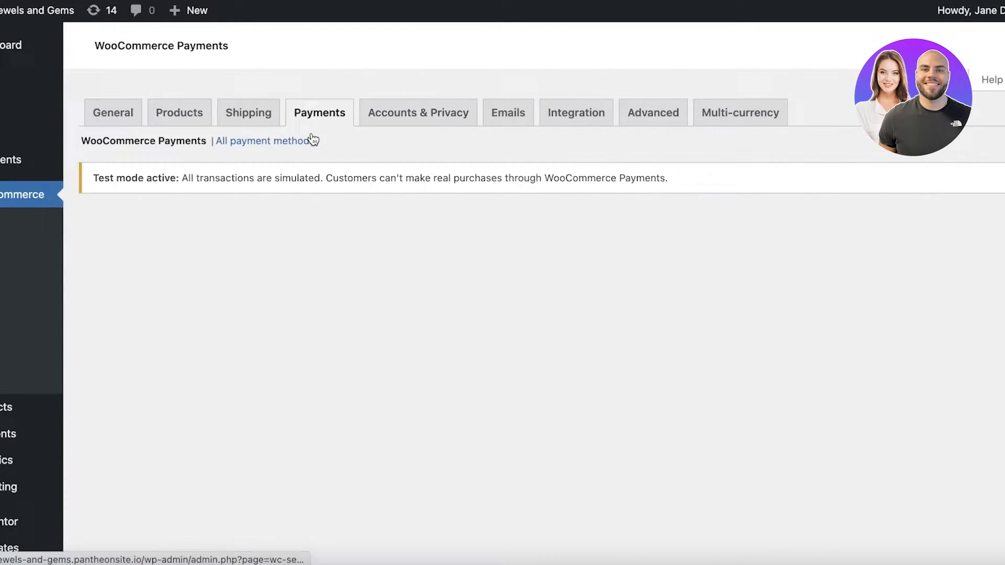
pyautogui.scroll(-3)
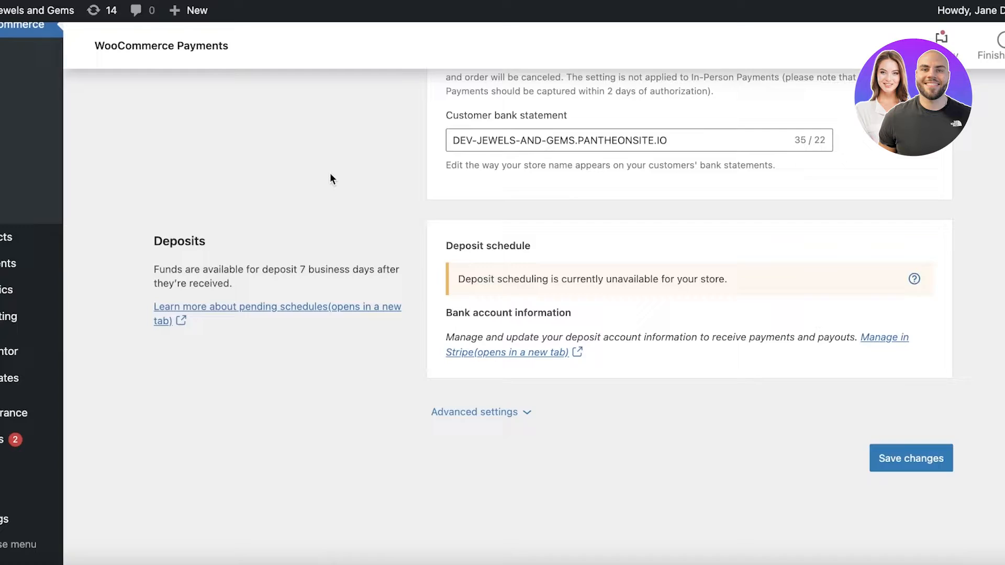
pyautogui.moveTo(13, 440)
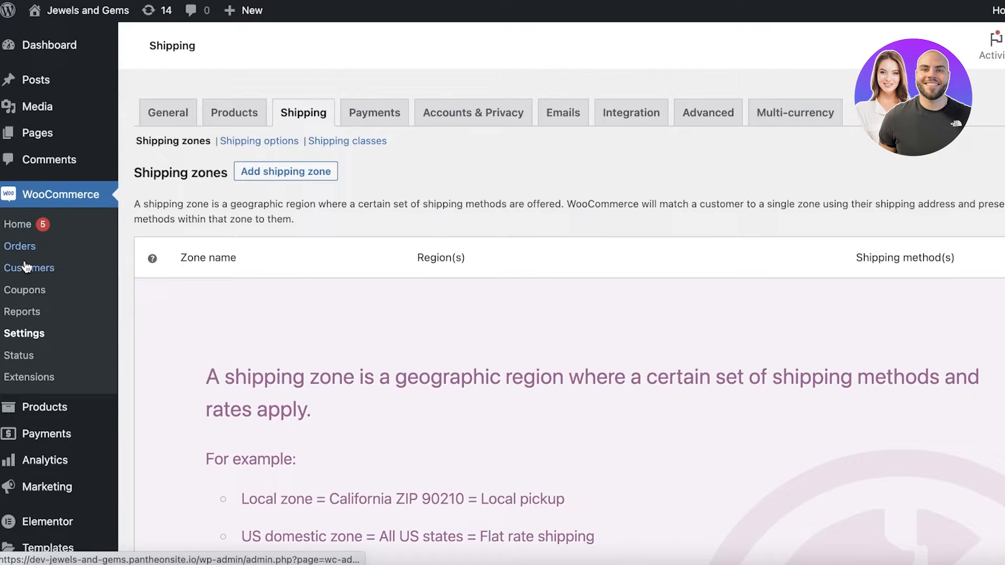
pyautogui.moveTo(38, 133)
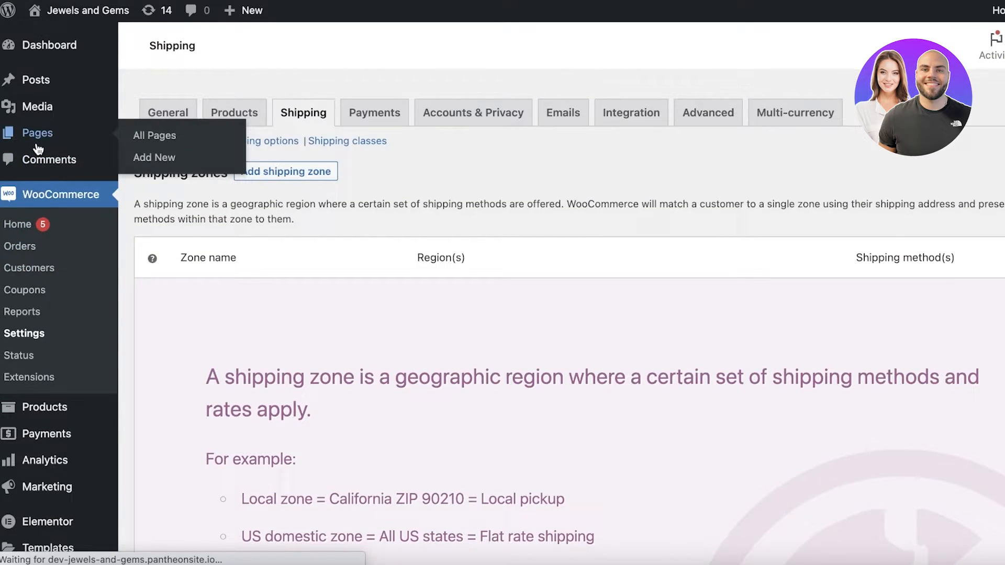
# Review the Products settings: Shop as shop page, add-to-cart behaviour, kg weights and reviews.
pyautogui.click(154, 135)
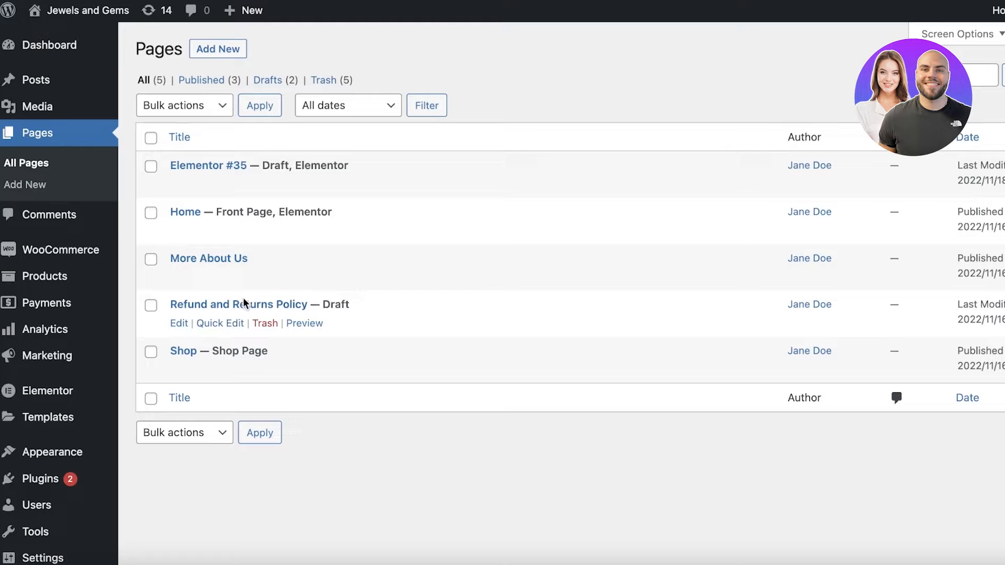
pyautogui.moveTo(62, 249)
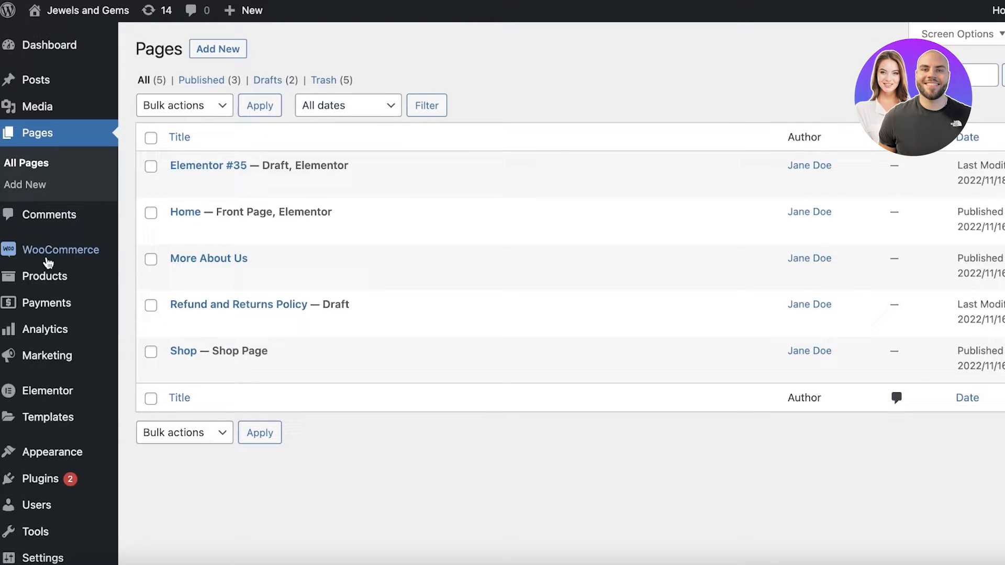
pyautogui.moveTo(62, 249)
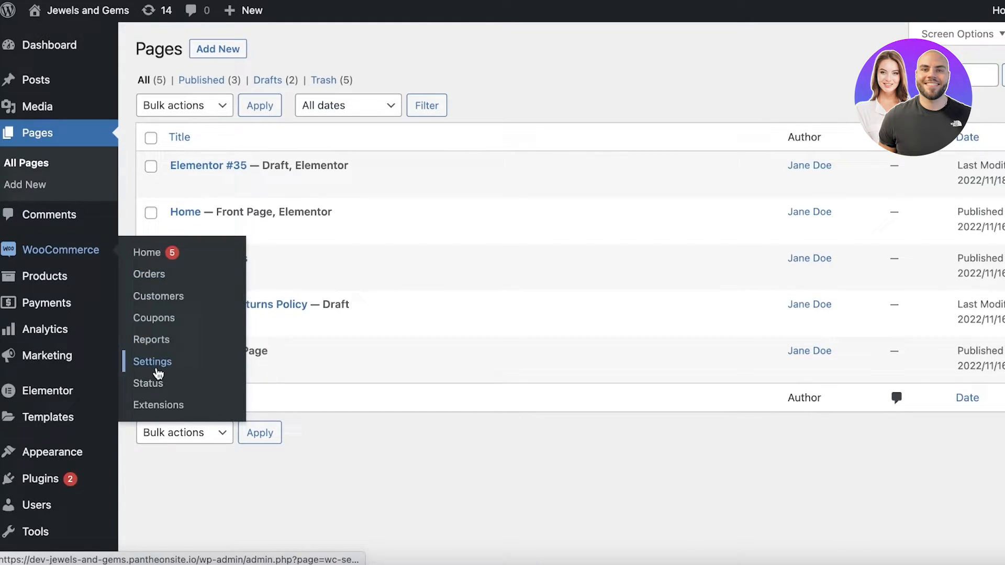
pyautogui.click(152, 361)
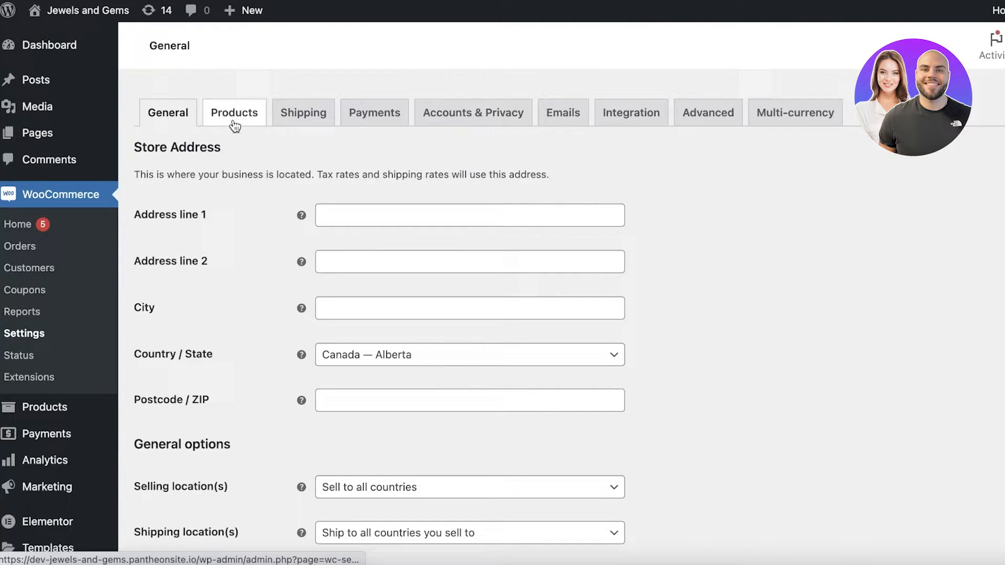
pyautogui.click(233, 112)
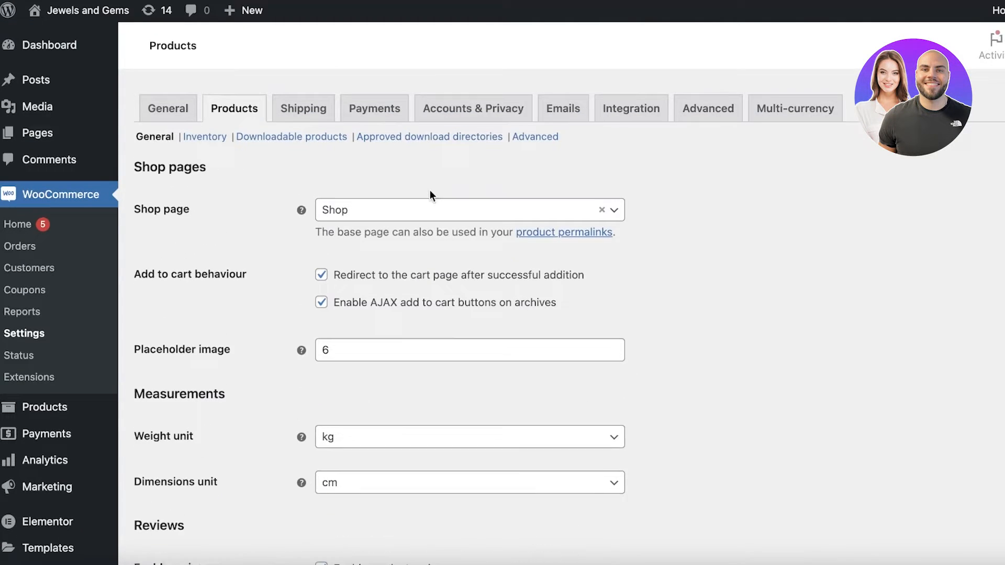
pyautogui.scroll(-3)
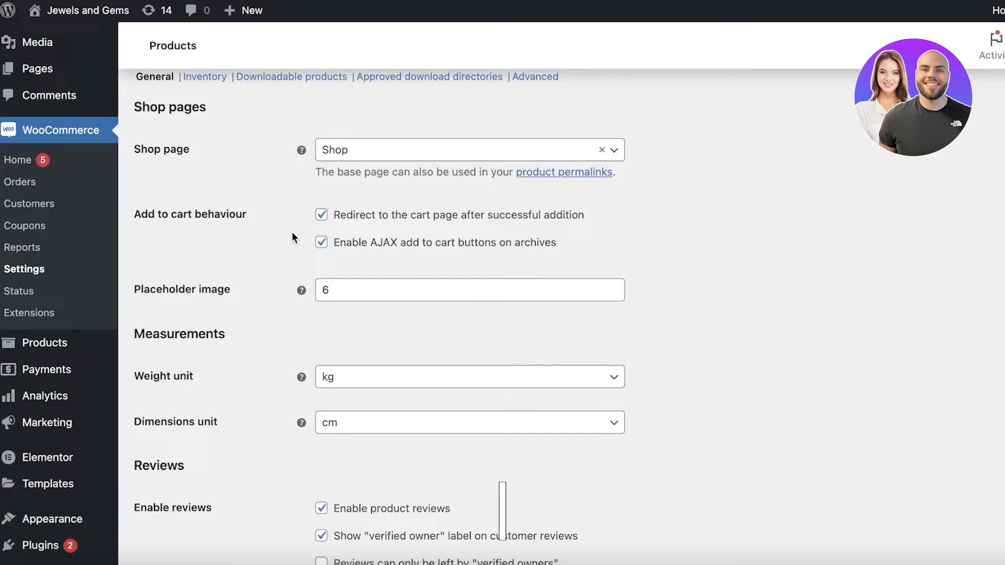
pyautogui.scroll(-3)
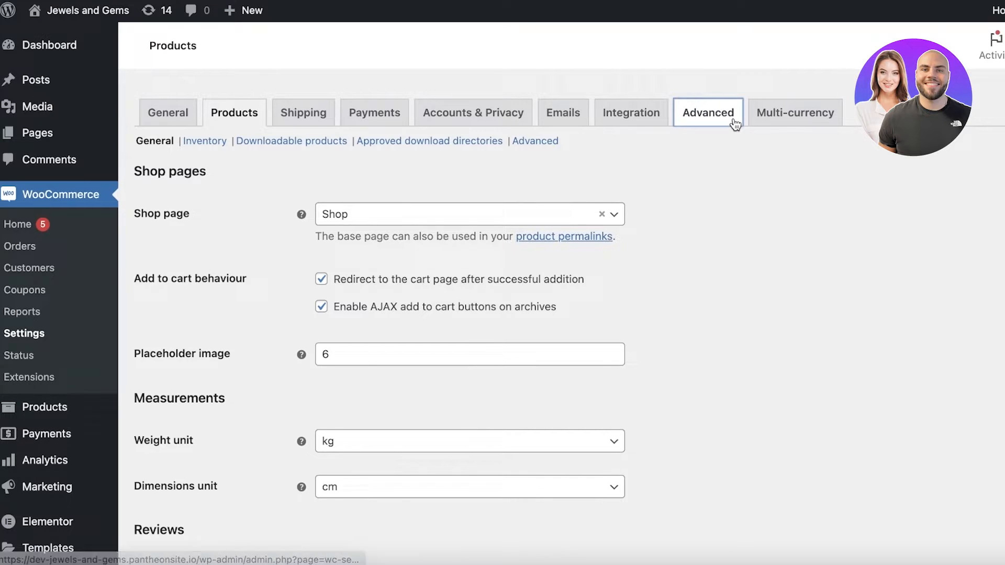
# Review the Advanced page setup: Cart, Checkout and My account page assignments and checkout endpoints.
pyautogui.click(709, 111)
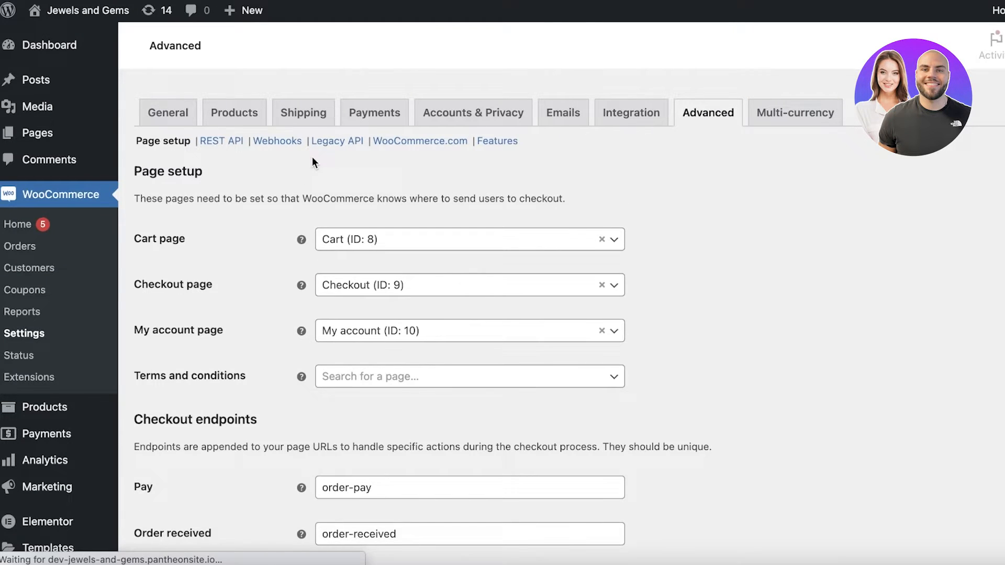
pyautogui.scroll(-3)
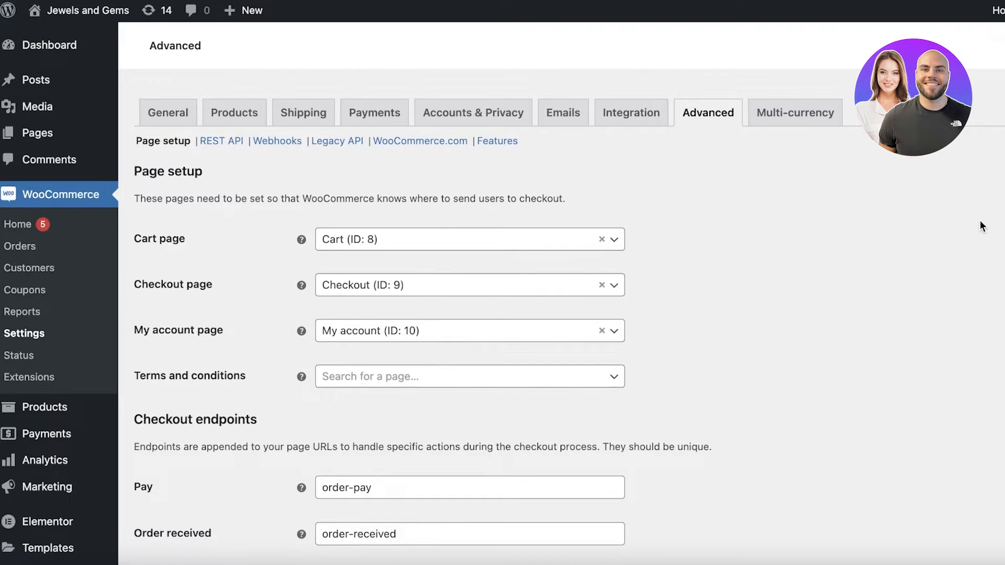
pyautogui.click(470, 239)
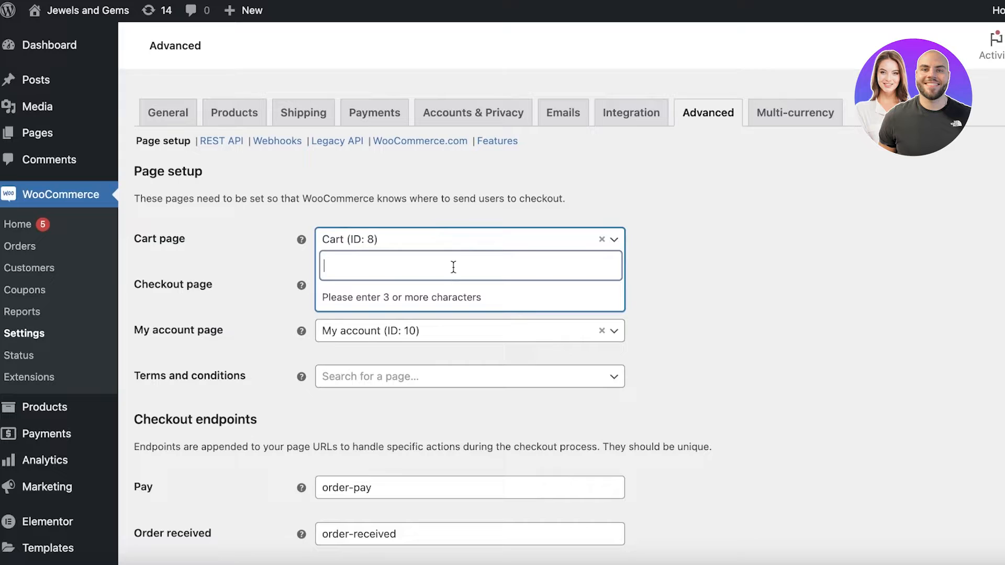
pyautogui.click(449, 265)
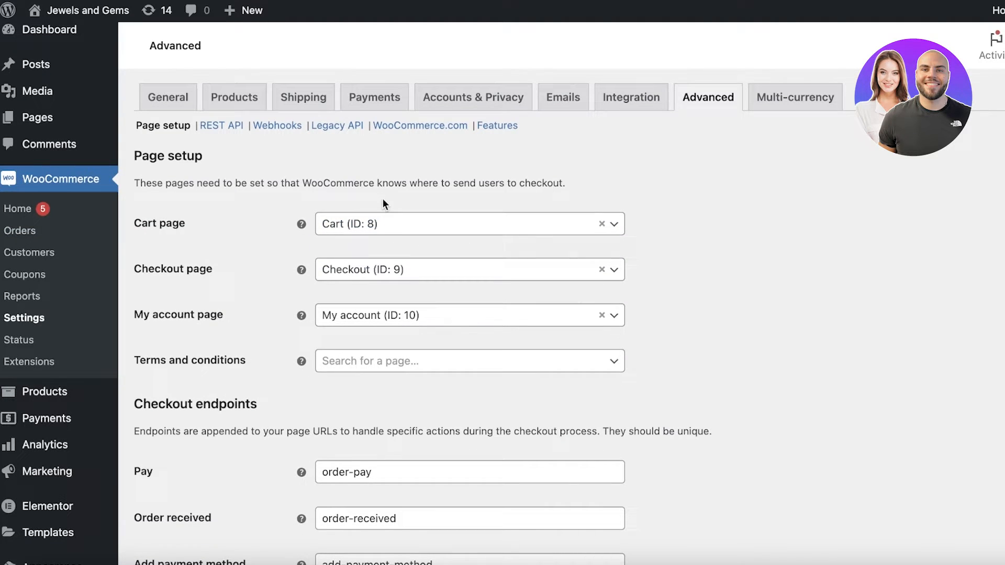
pyautogui.scroll(-3)
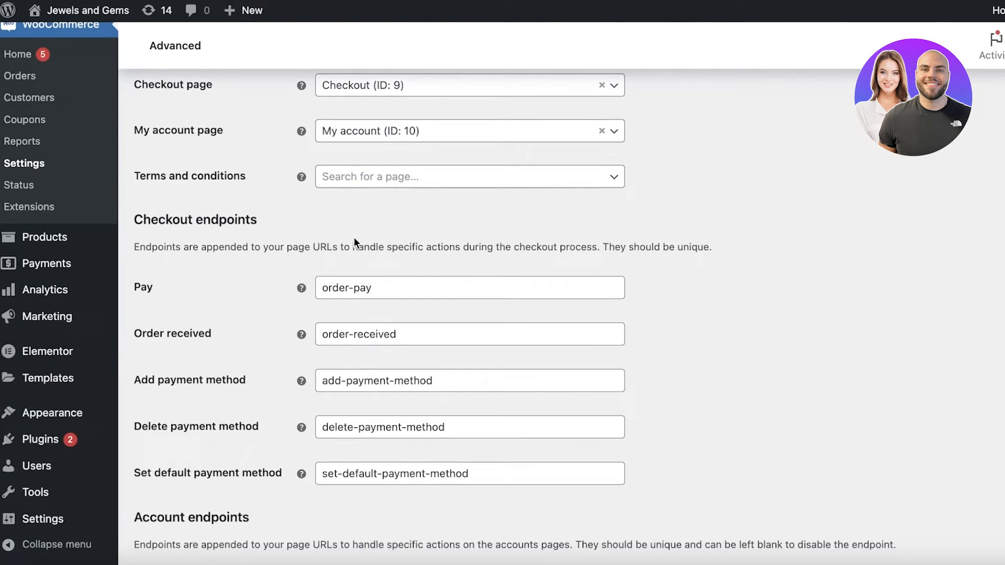
pyautogui.scroll(-3)
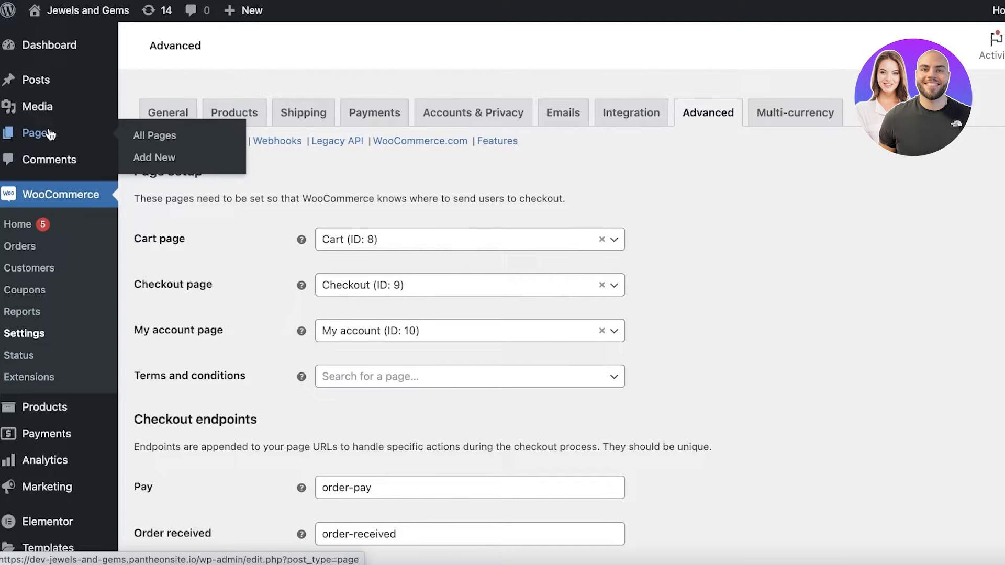
# Publish a new empty page titled Checkout and return to the Pages list.
pyautogui.click(155, 135)
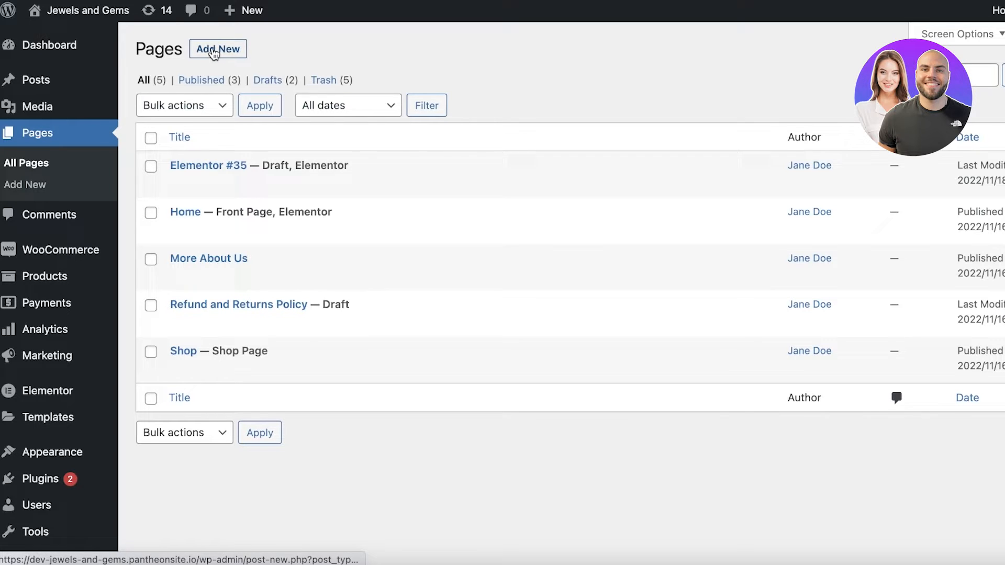
pyautogui.click(217, 49)
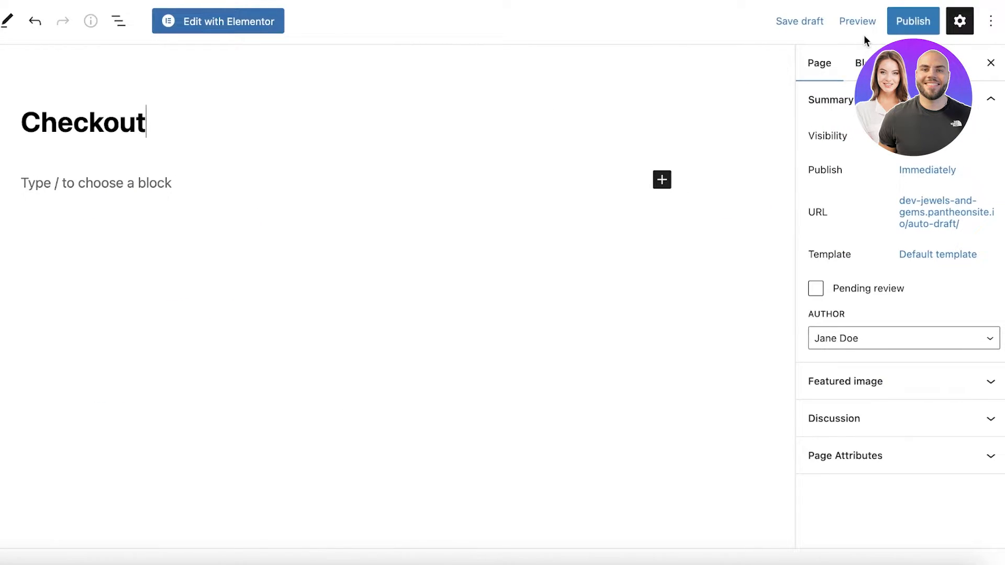
pyautogui.click(911, 21)
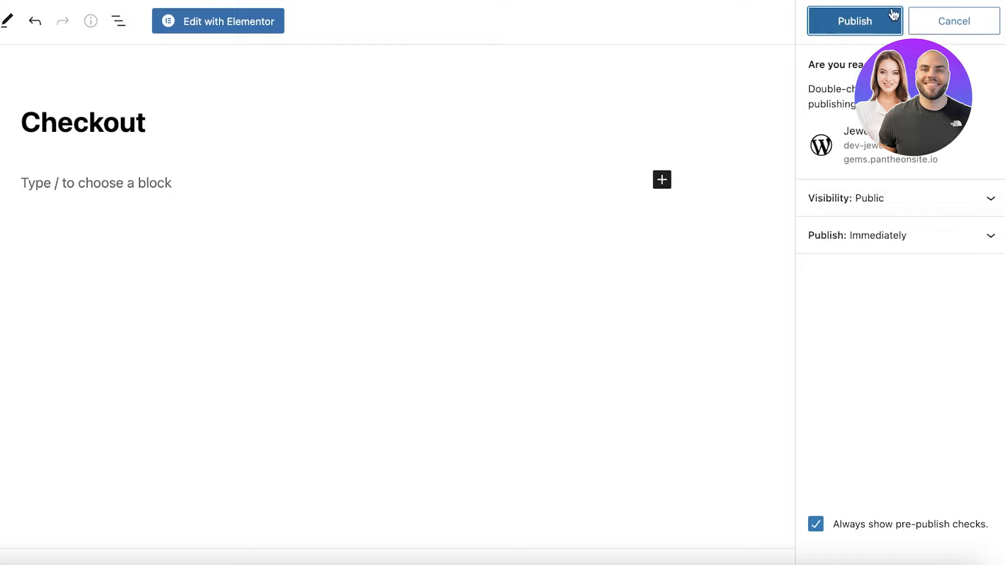
pyautogui.click(854, 21)
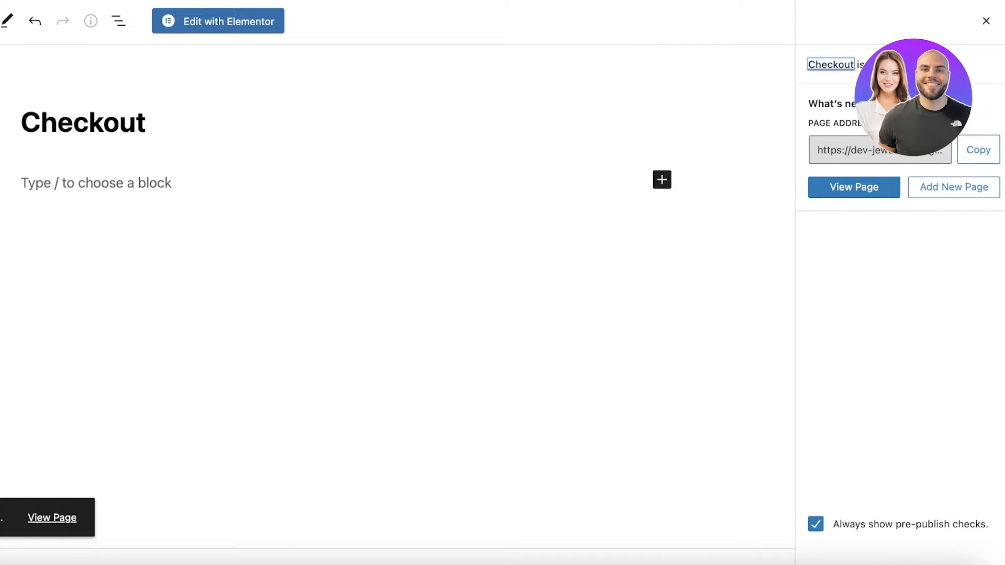
pyautogui.click(977, 150)
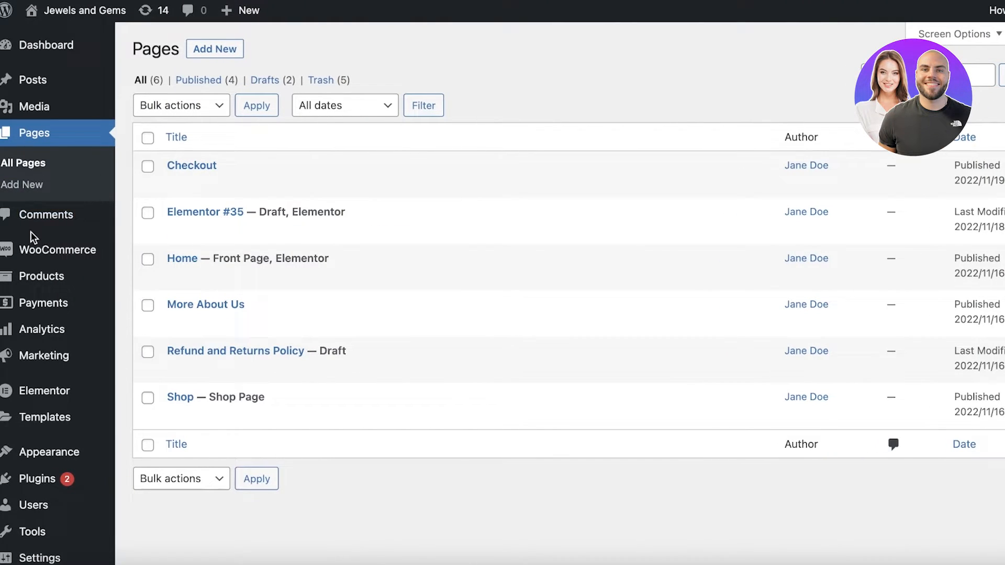
pyautogui.moveTo(57, 250)
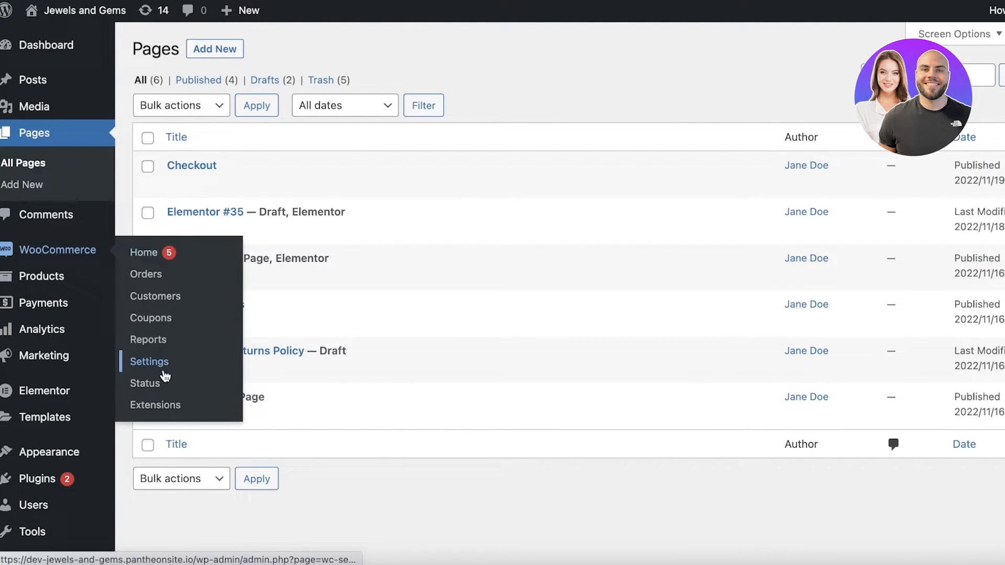
# Assign Checkout (ID: 56) as the store's checkout page in Advanced settings and save changes.
pyautogui.click(149, 361)
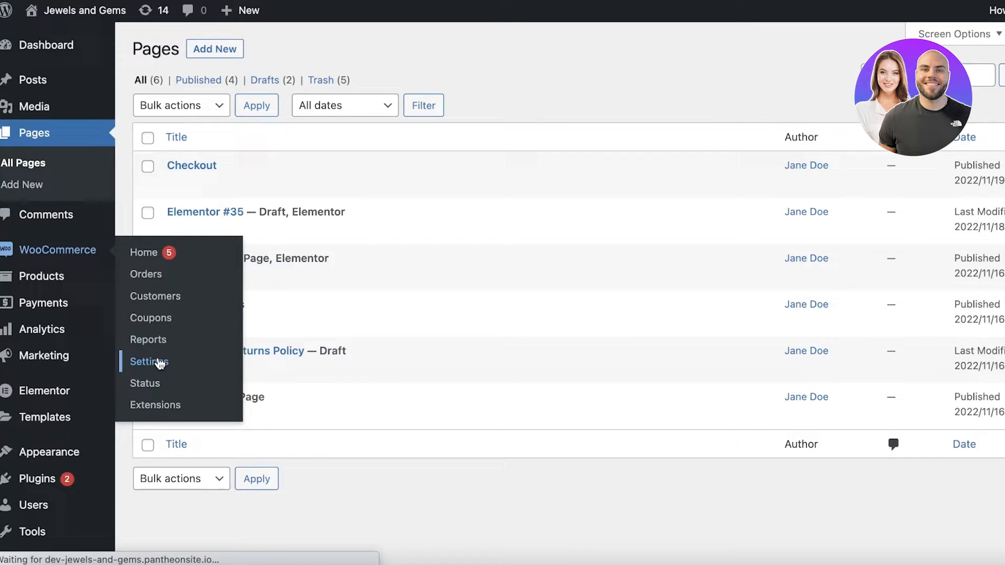
pyautogui.click(148, 361)
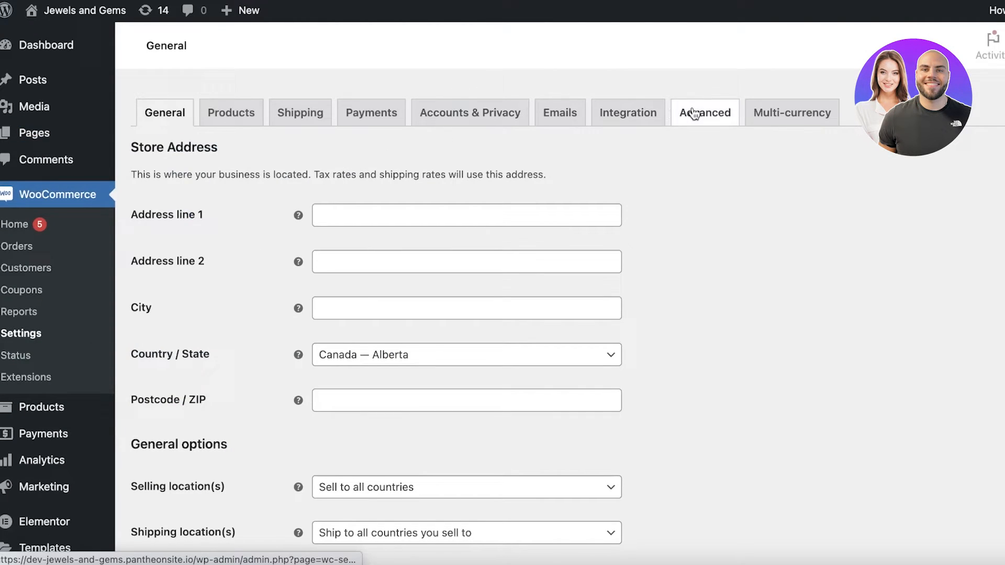
pyautogui.click(704, 112)
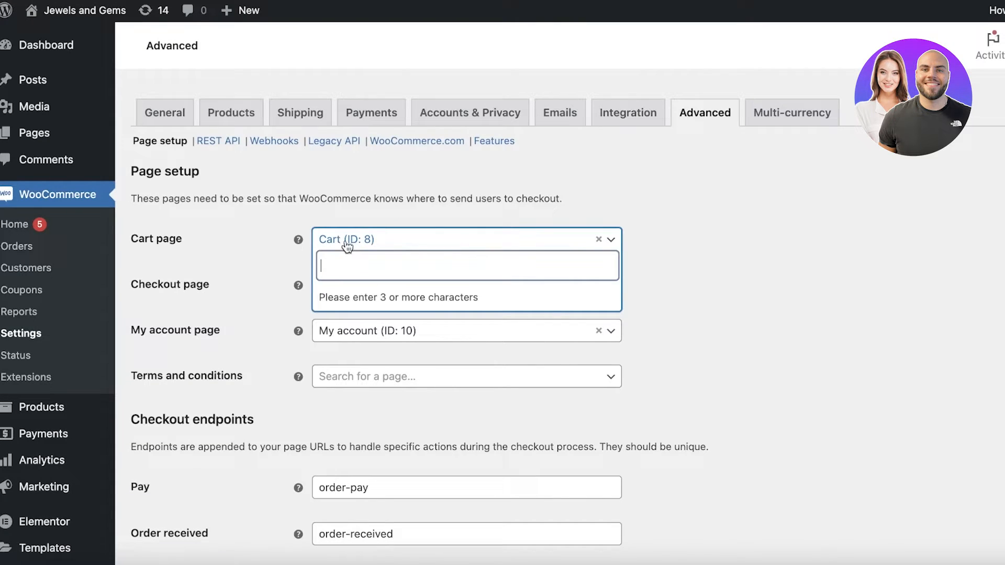
pyautogui.click(449, 285)
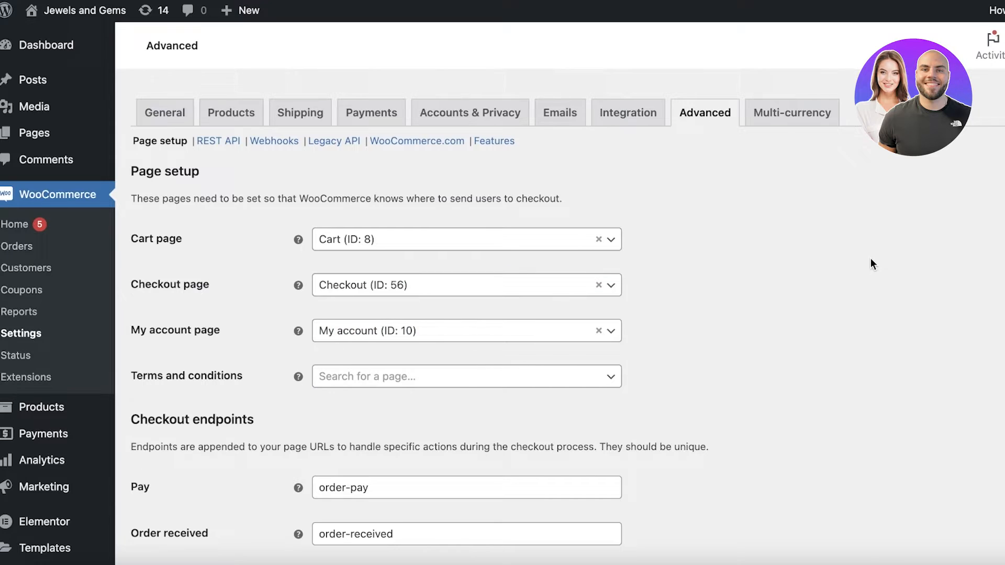
pyautogui.moveTo(393, 32)
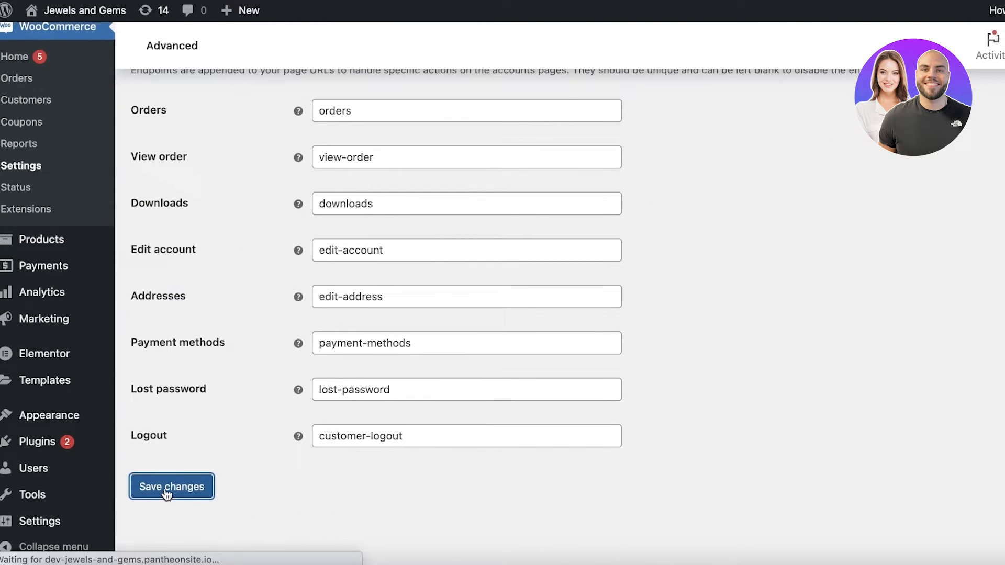
pyautogui.click(171, 487)
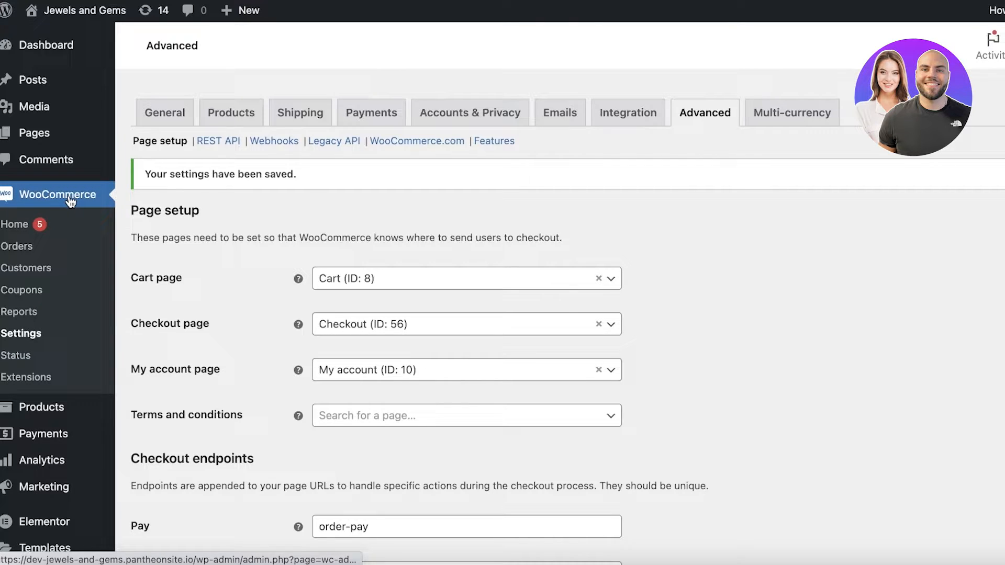
pyautogui.moveTo(219, 208)
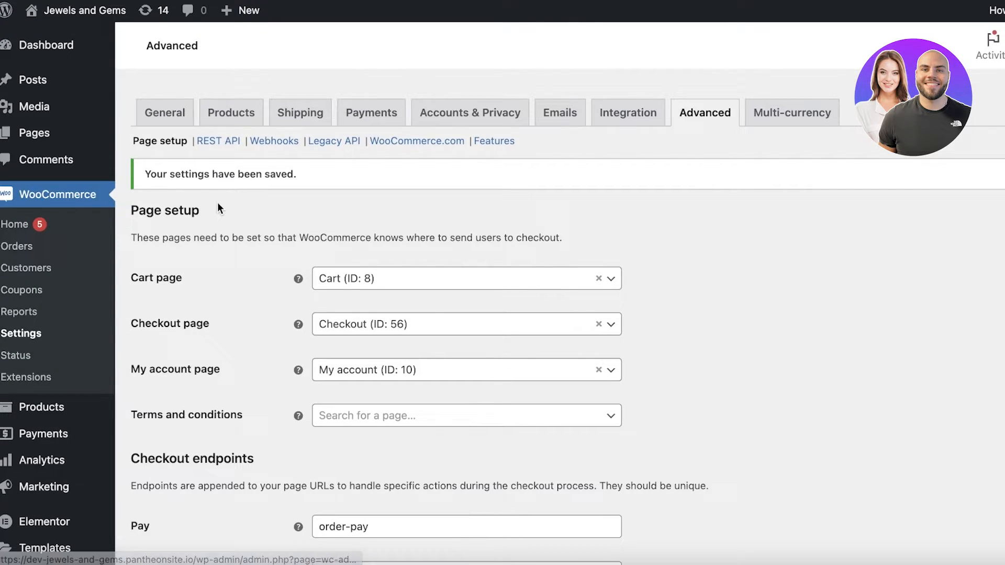
pyautogui.moveTo(199, 208)
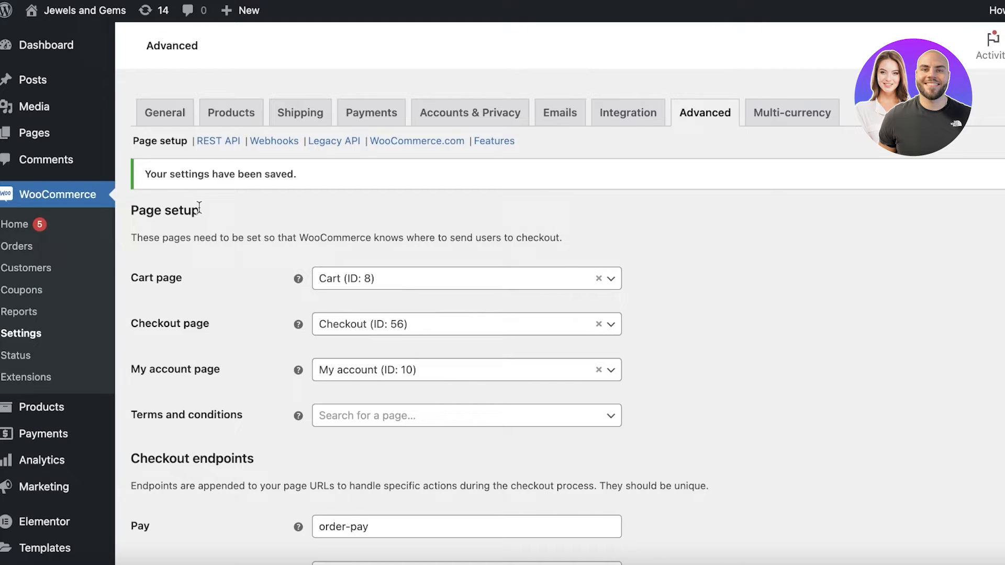
pyautogui.moveTo(198, 207)
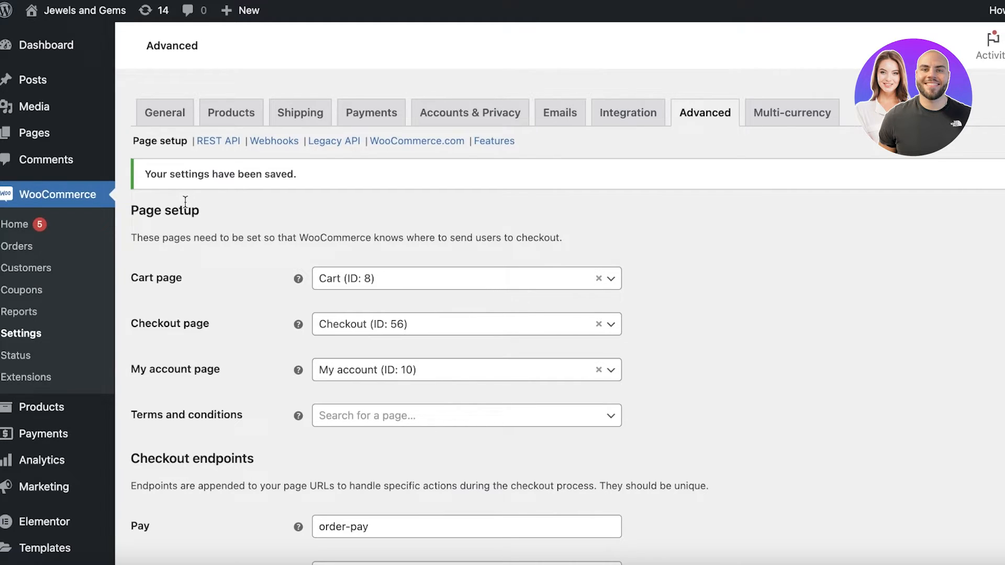
pyautogui.scroll(-3)
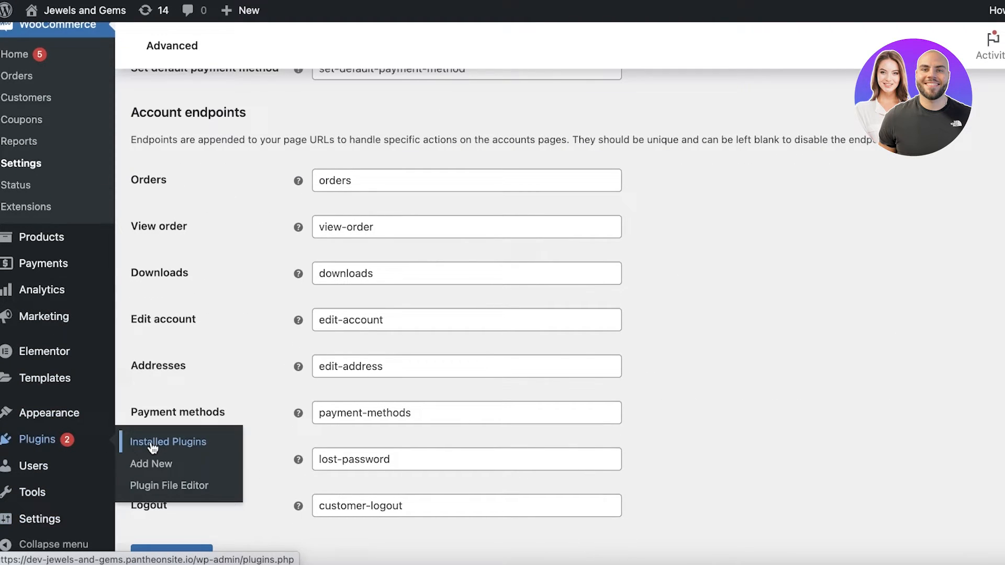
# Show the Installed Plugins list scrolled to the active WooCommerce Payments plugin.
pyautogui.click(167, 441)
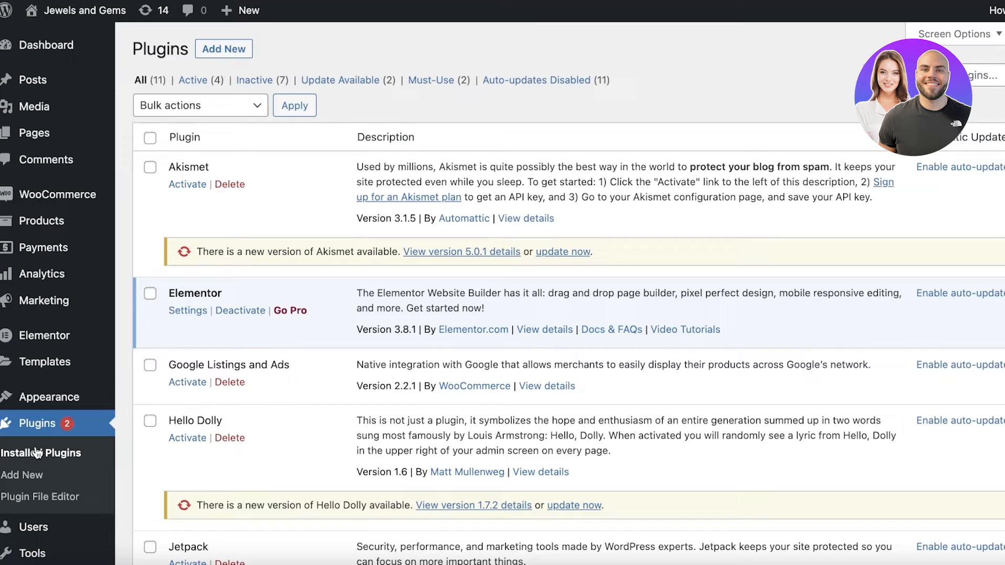
pyautogui.scroll(-3)
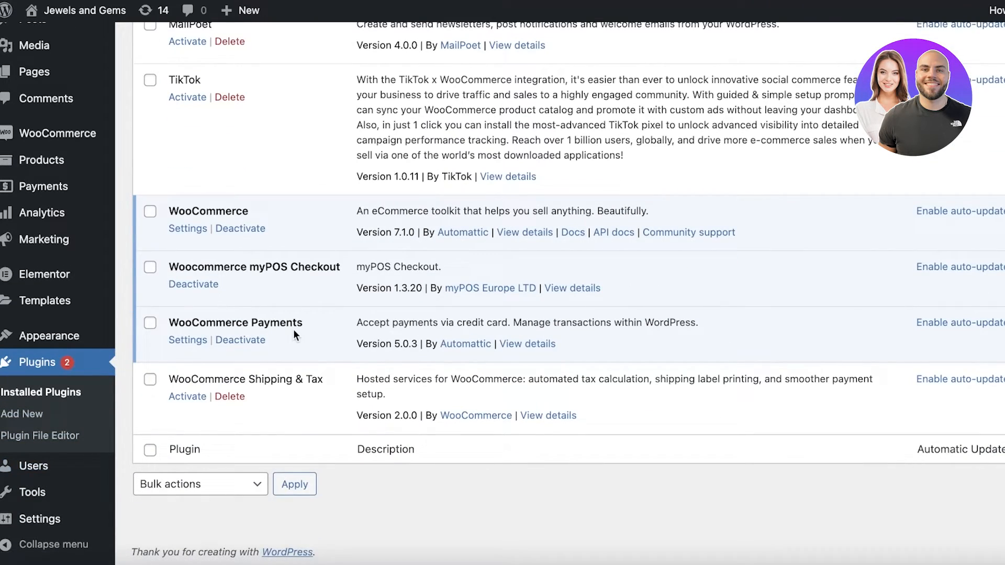
pyautogui.moveTo(61, 368)
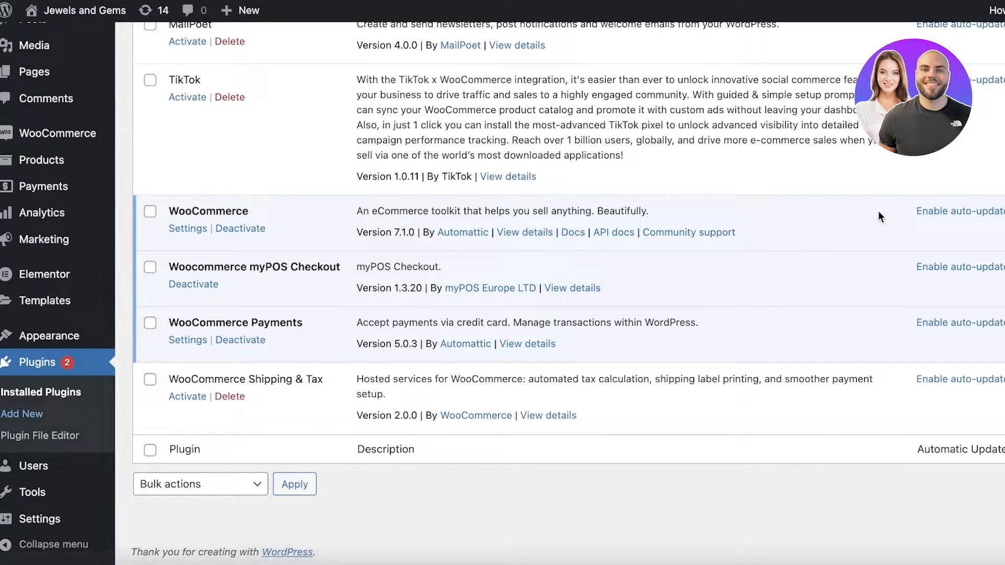
pyautogui.click(22, 414)
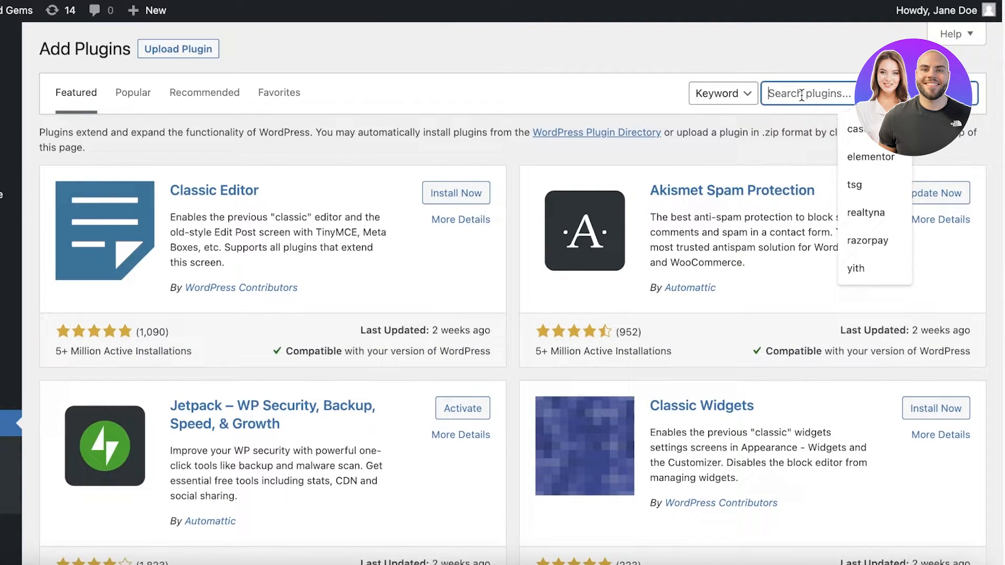
pyautogui.write('payments')
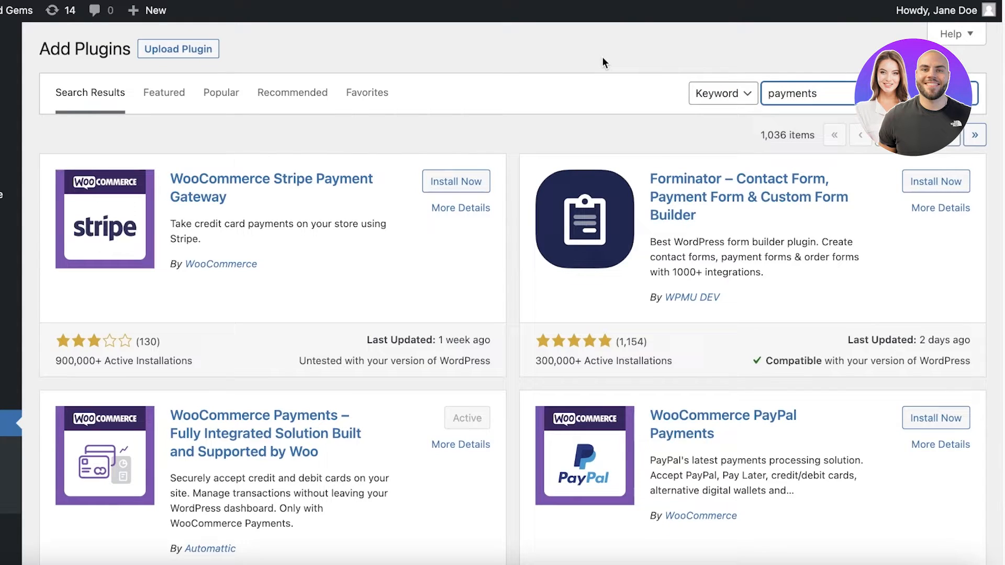
pyautogui.scroll(-3)
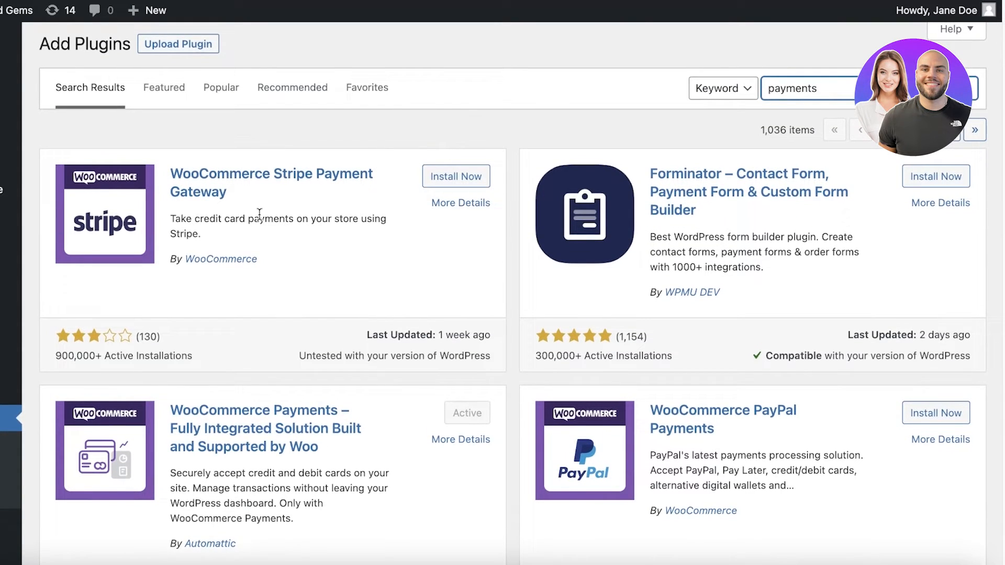
pyautogui.scroll(-3)
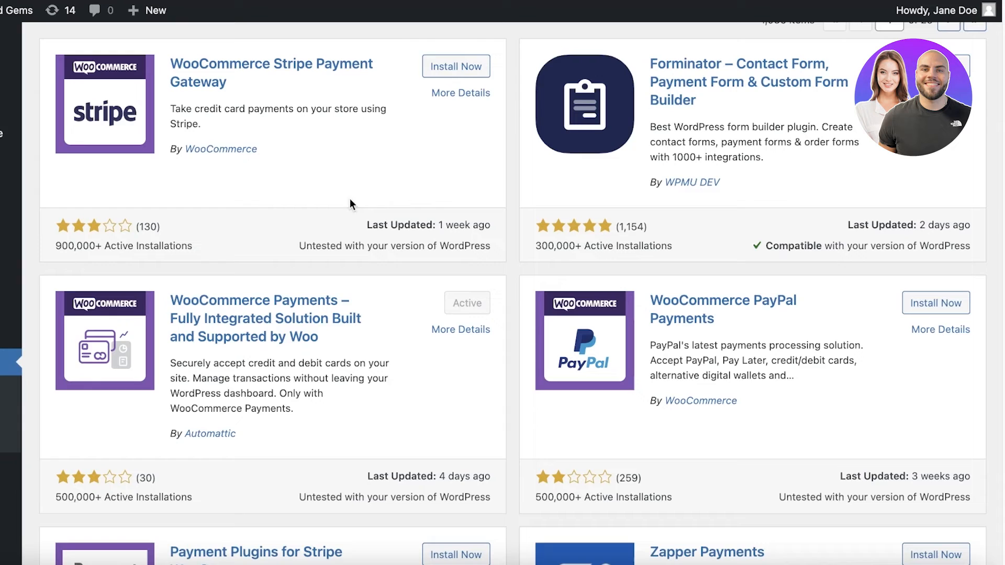
pyautogui.scroll(-3)
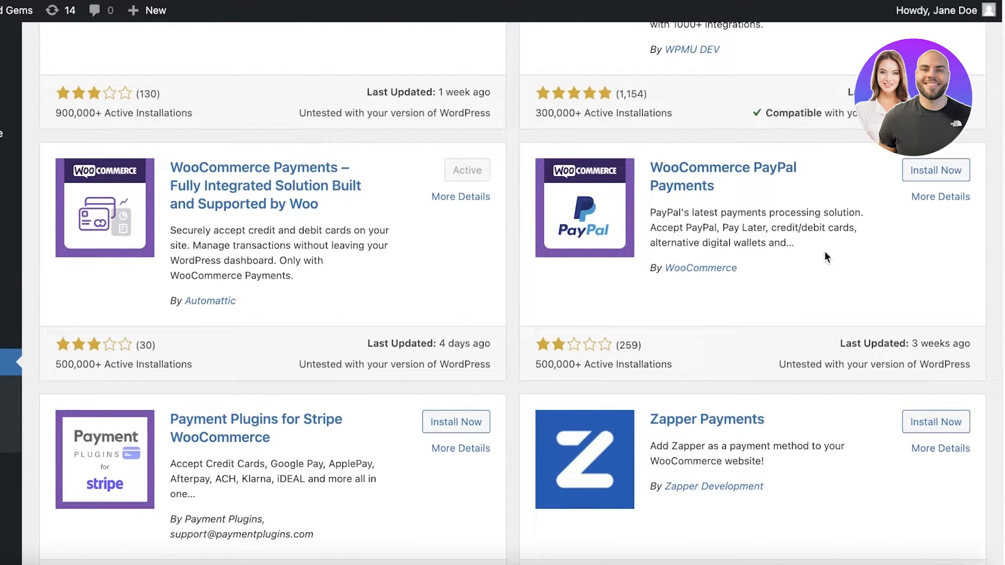
pyautogui.scroll(-3)
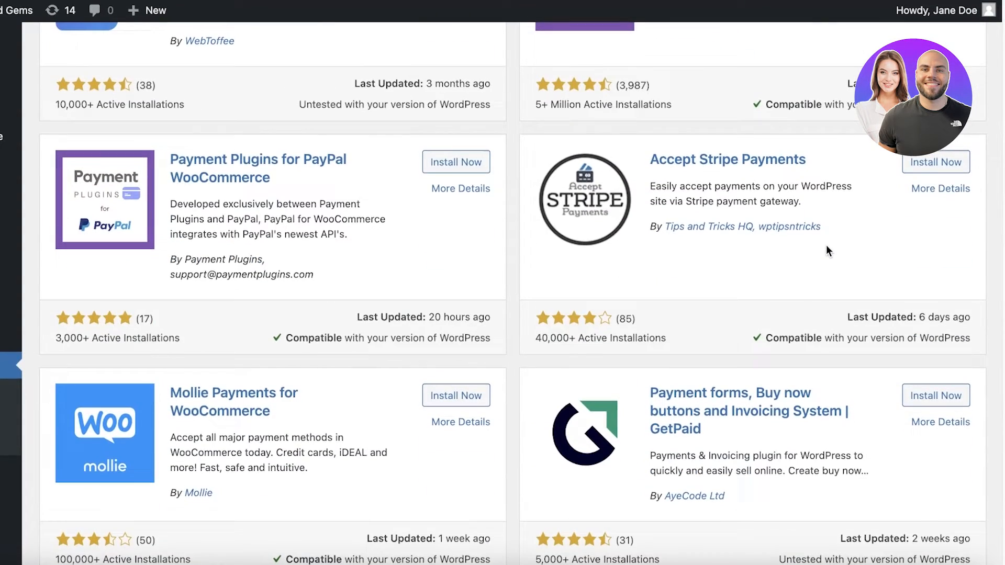
pyautogui.scroll(-3)
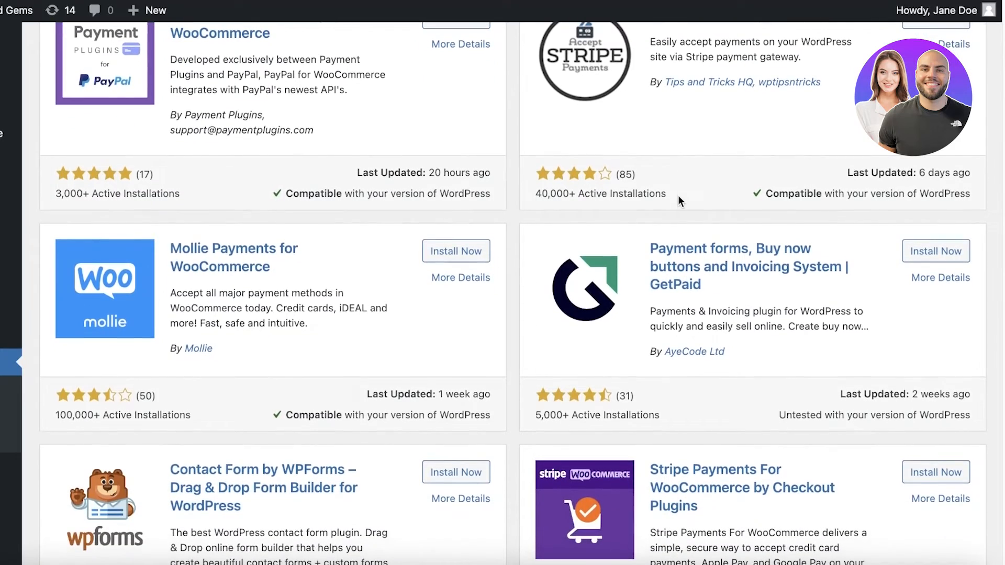
pyautogui.scroll(-3)
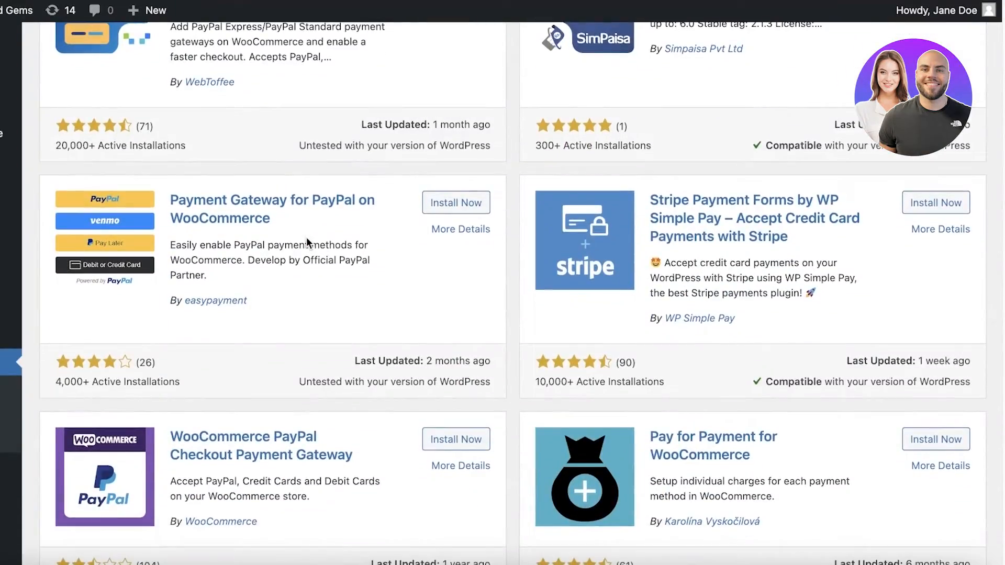
pyautogui.scroll(-3)
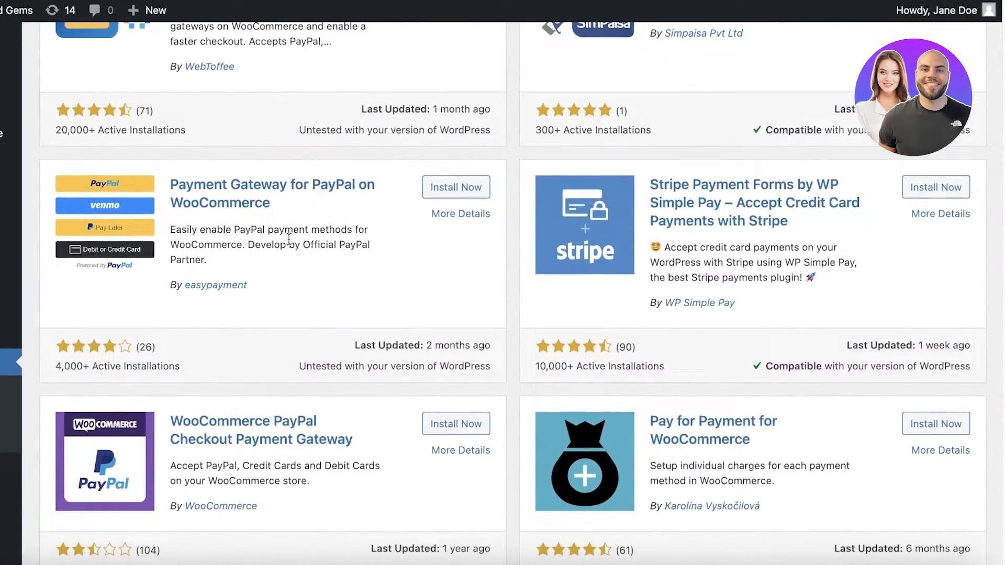
pyautogui.scroll(3)
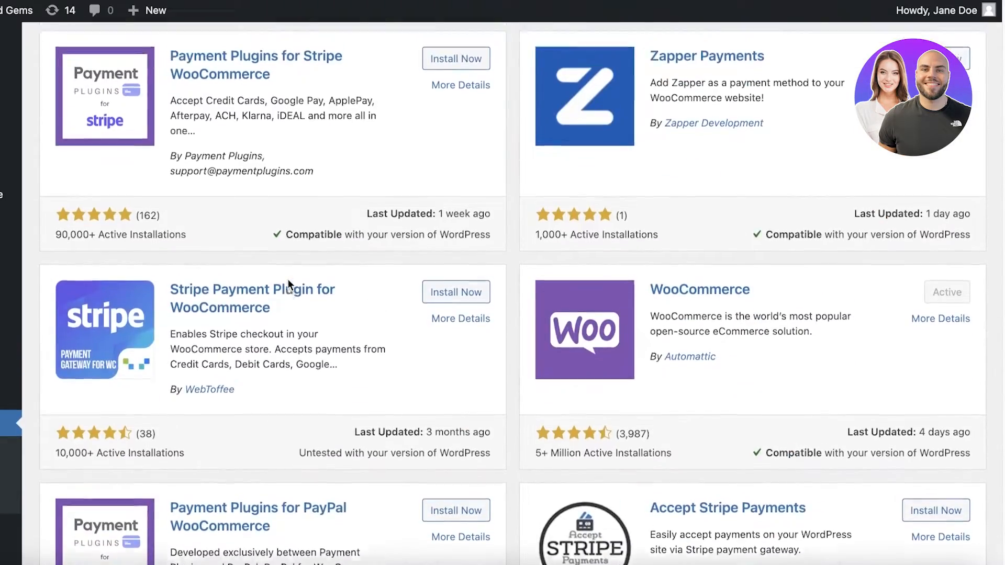
pyautogui.scroll(-3)
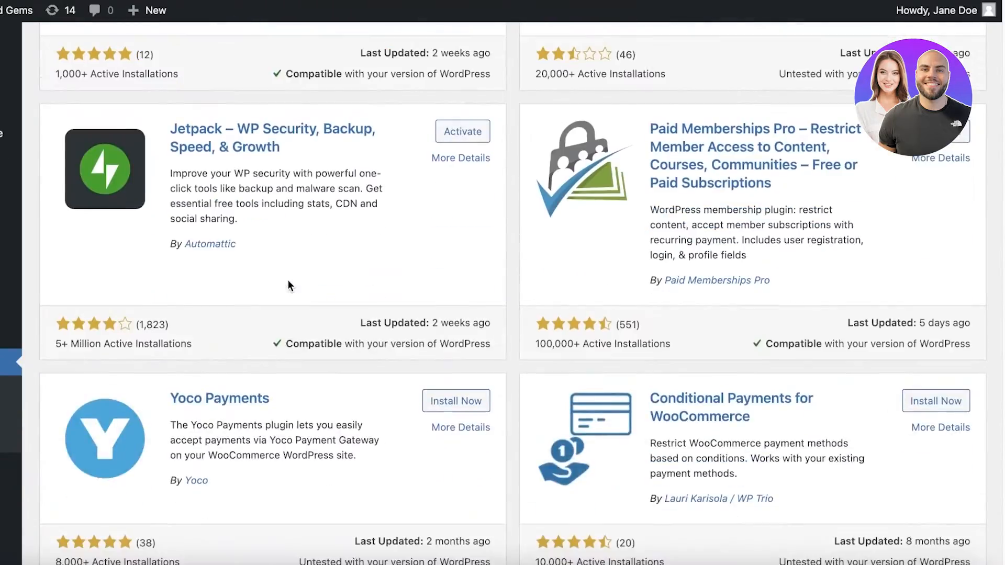
pyautogui.scroll(-3)
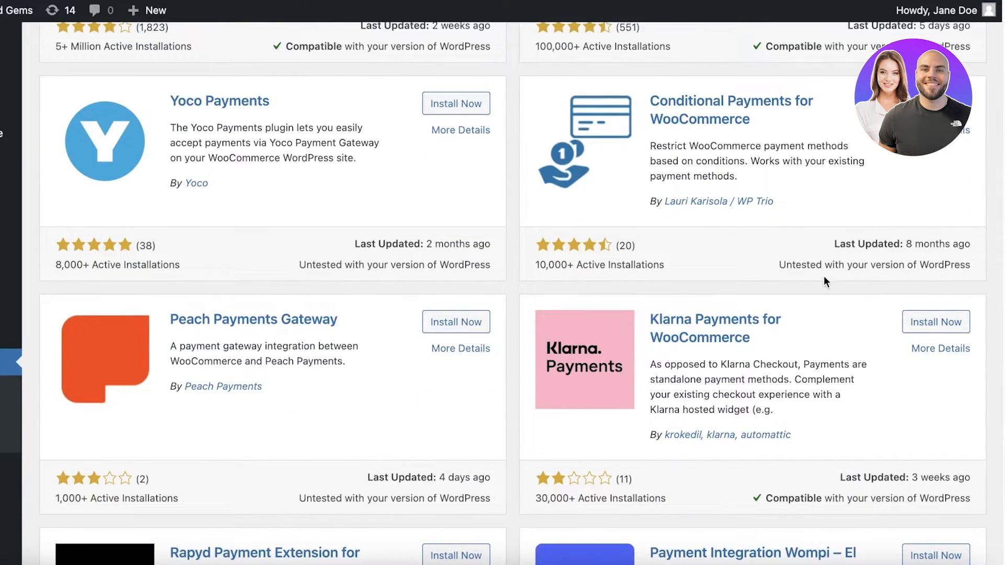
pyautogui.scroll(-3)
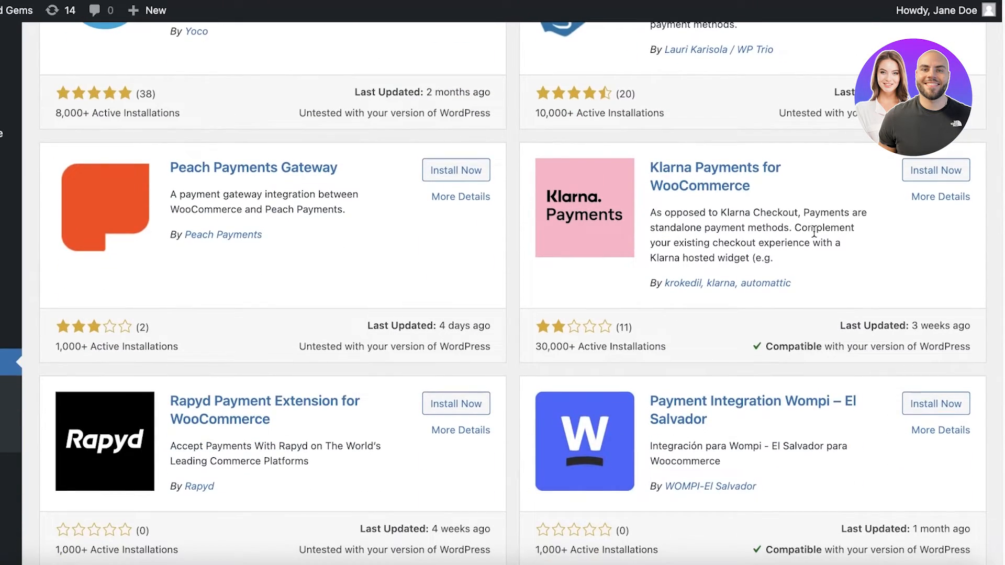
pyautogui.scroll(-3)
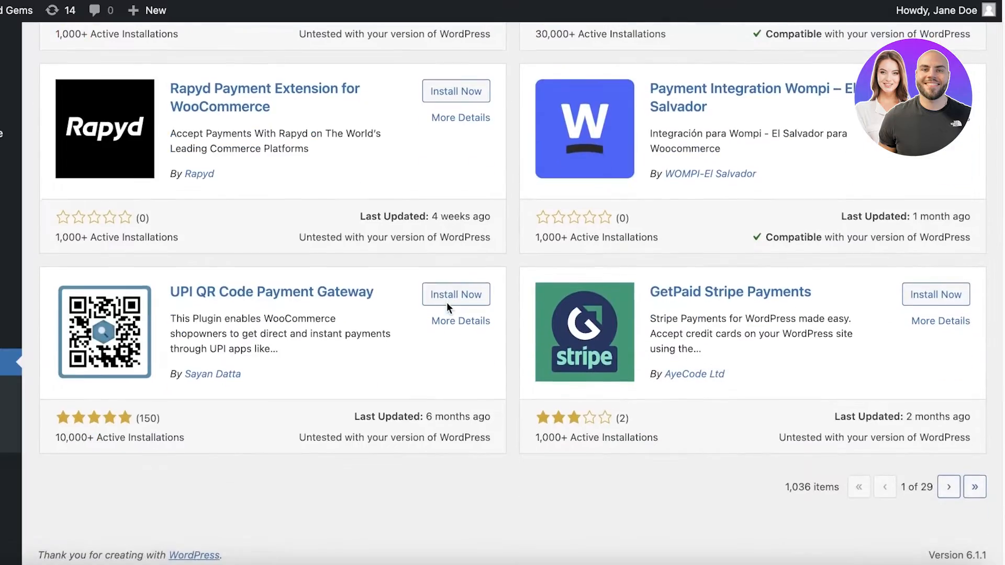
pyautogui.scroll(3)
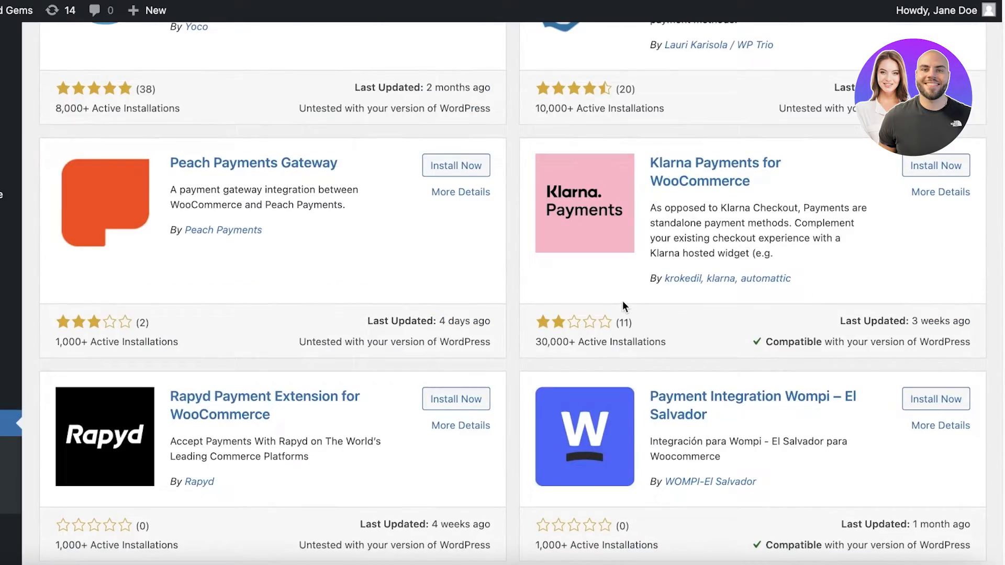
pyautogui.scroll(-3)
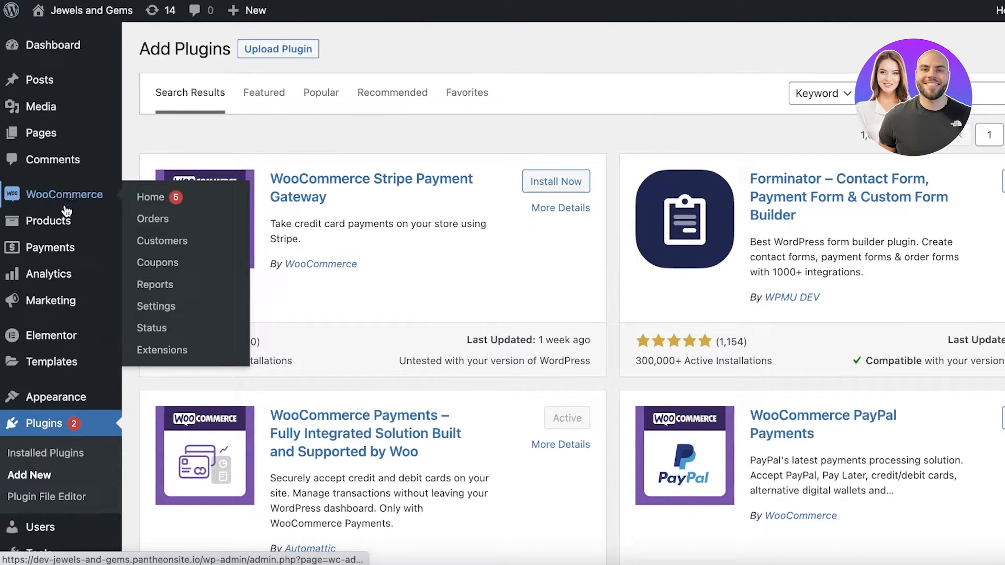
# Deactivate and delete the WooCommerce Payments plugin from Installed Plugins.
pyautogui.click(151, 198)
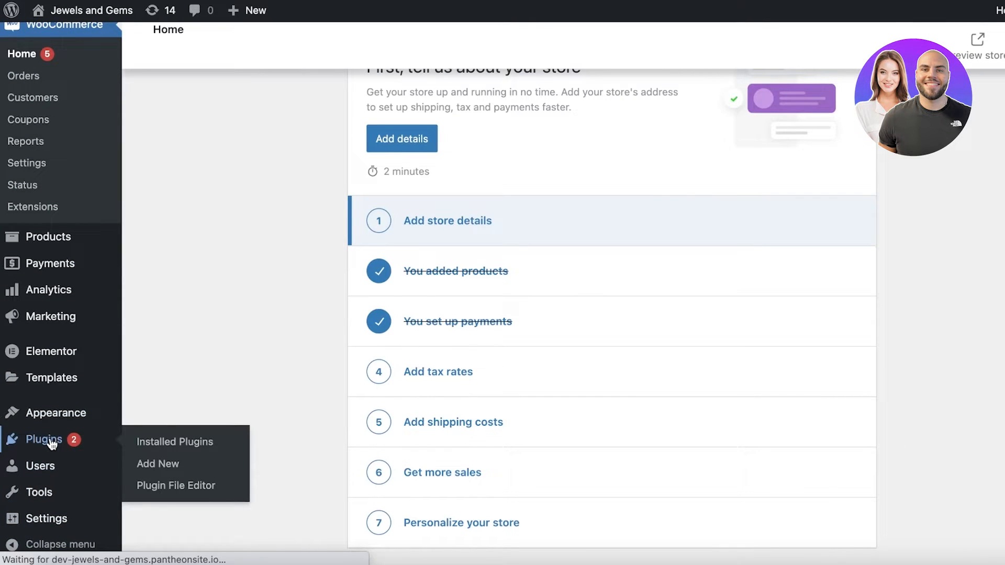
pyautogui.click(175, 442)
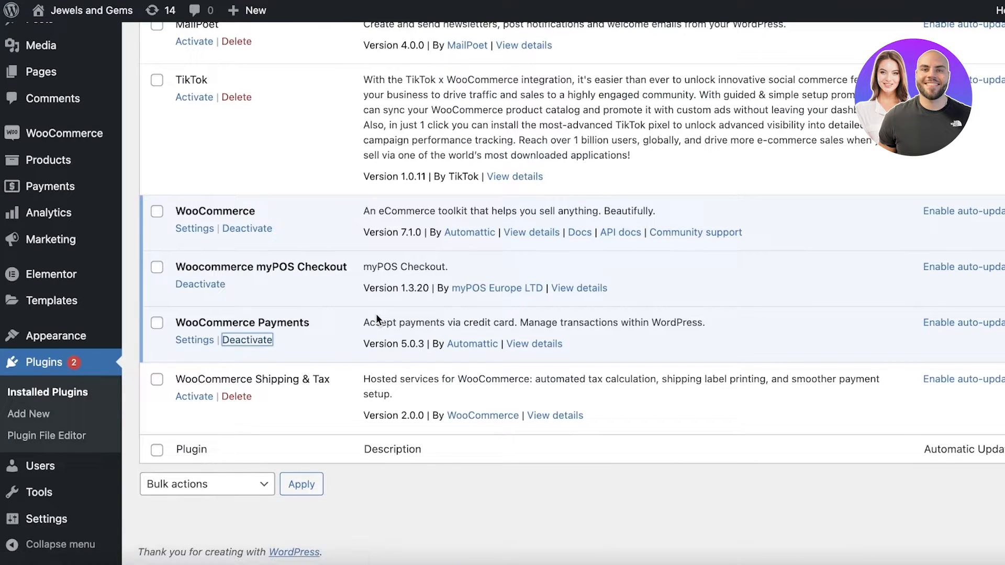
pyautogui.click(247, 339)
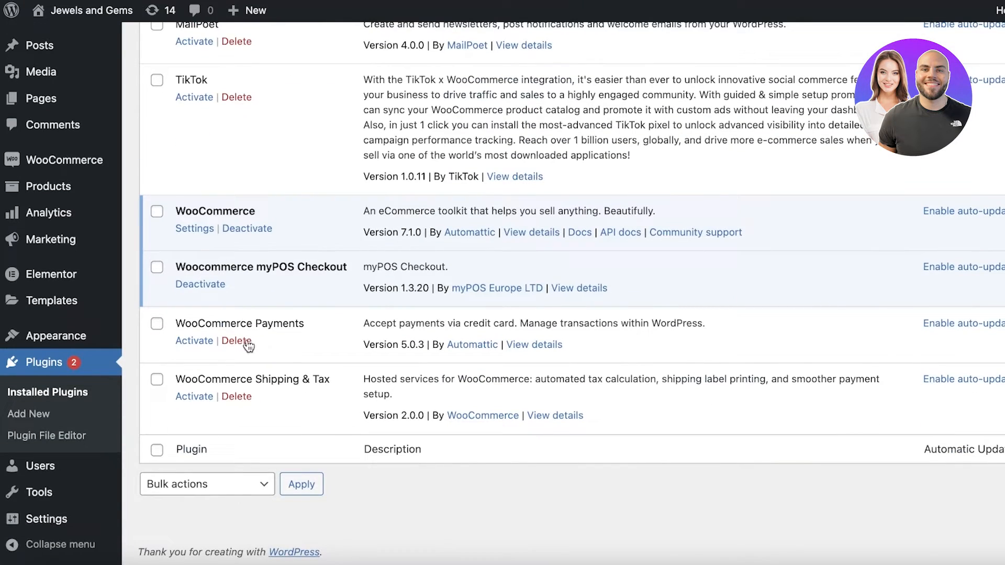
pyautogui.click(236, 340)
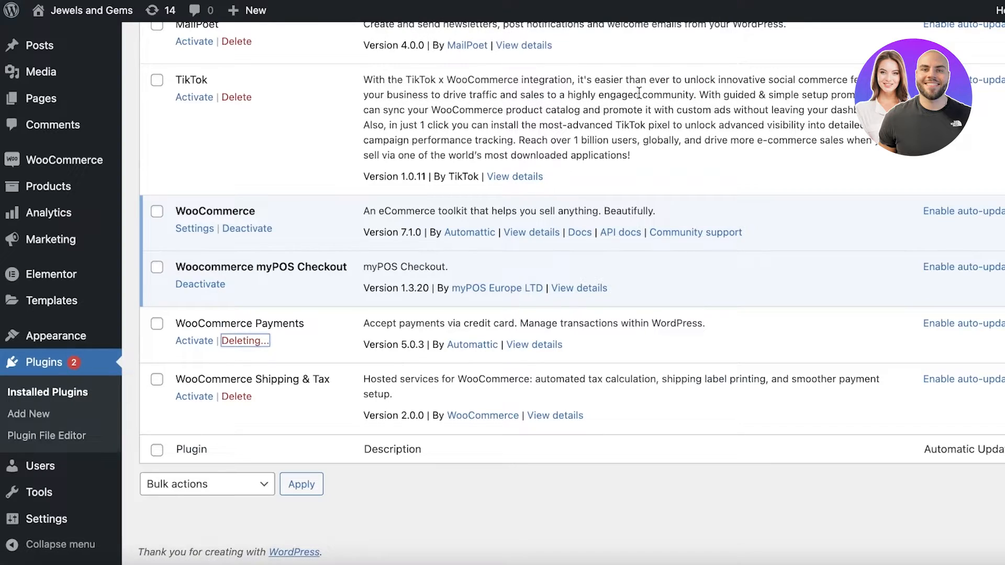
pyautogui.moveTo(64, 161)
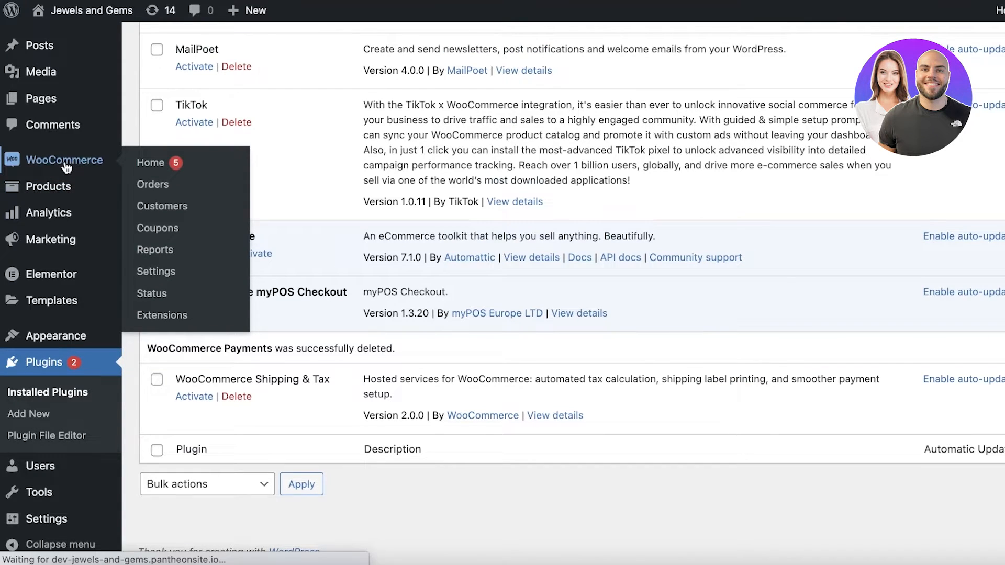
# Return to the WooCommerce home and bring up the store's General settings.
pyautogui.click(151, 162)
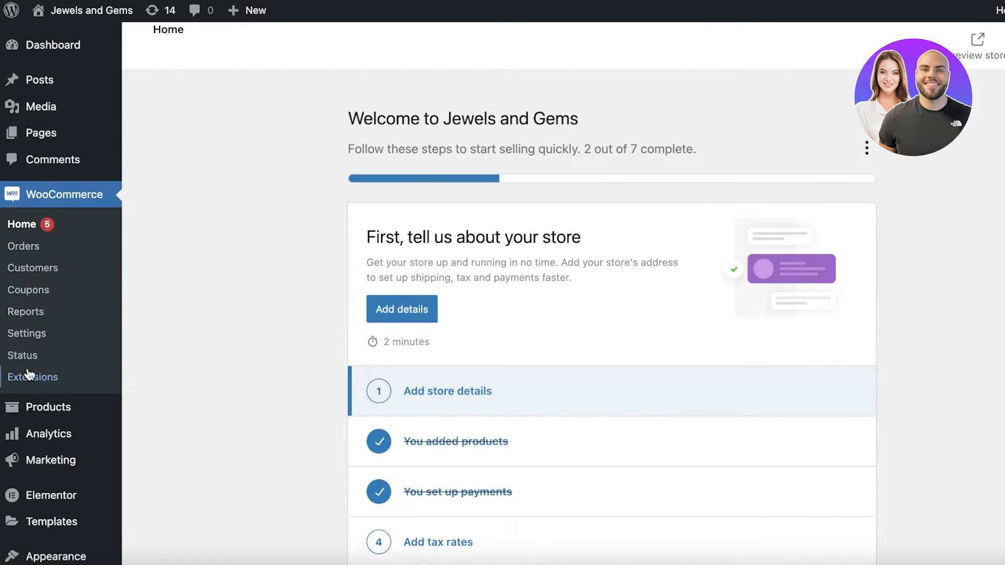
pyautogui.moveTo(27, 333)
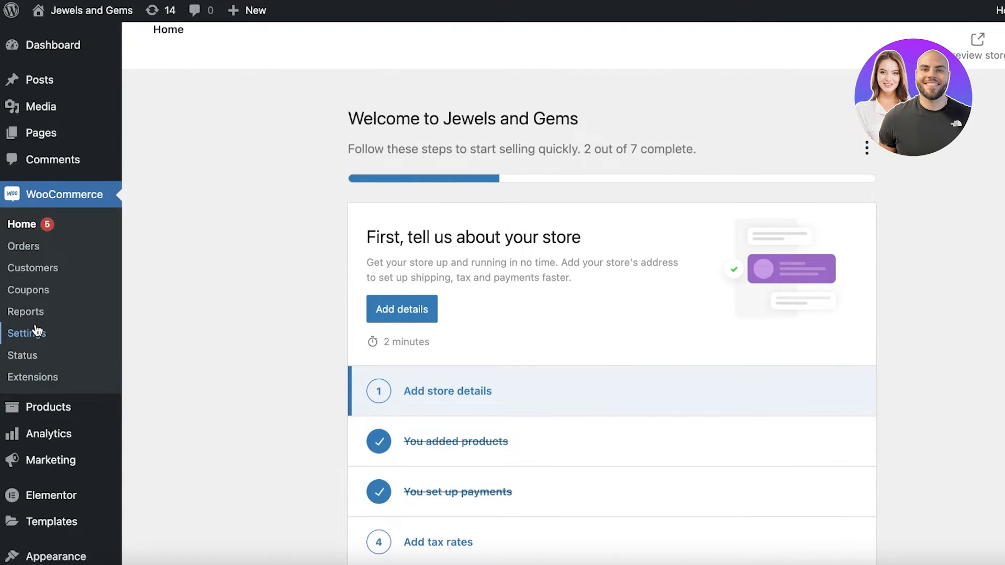
pyautogui.click(28, 333)
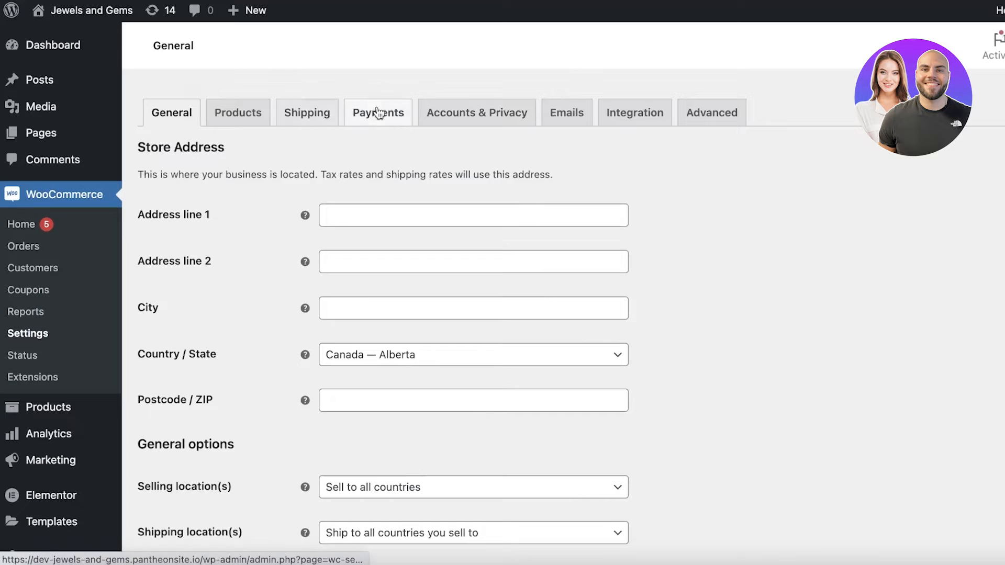
# Switch on Cash on delivery alongside direct bank transfer and check payments in the Payments settings.
pyautogui.click(378, 112)
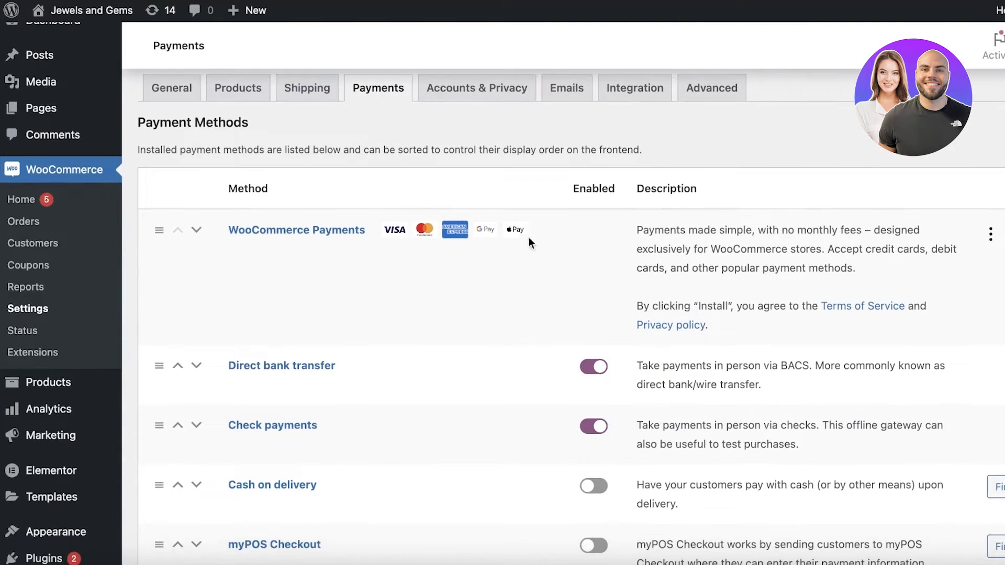
pyautogui.scroll(-3)
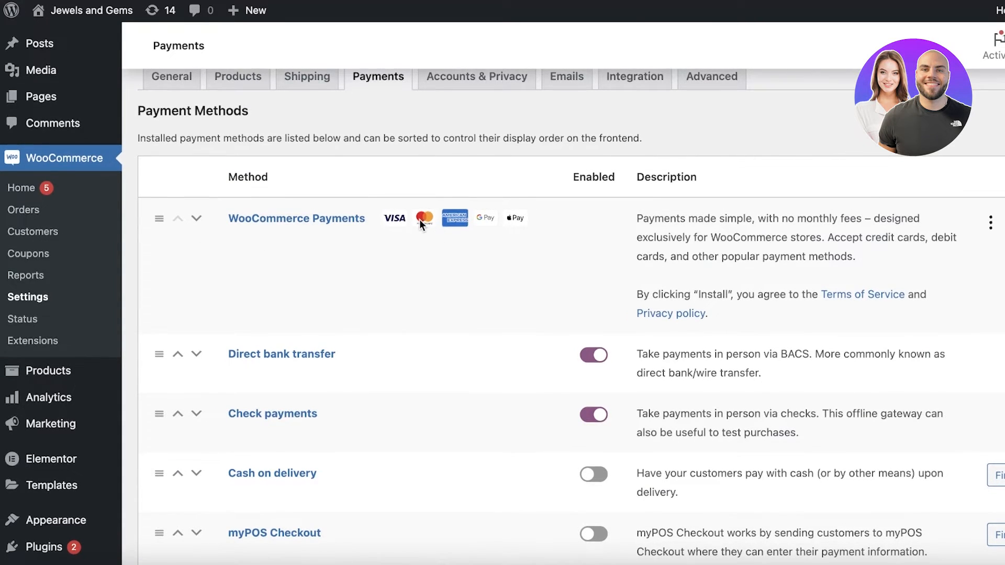
pyautogui.scroll(-3)
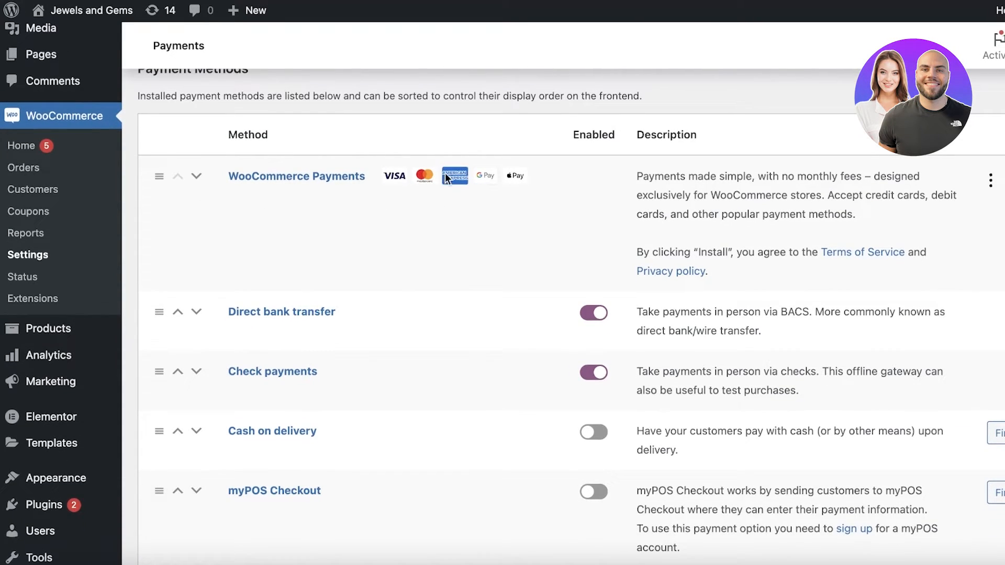
pyautogui.scroll(-3)
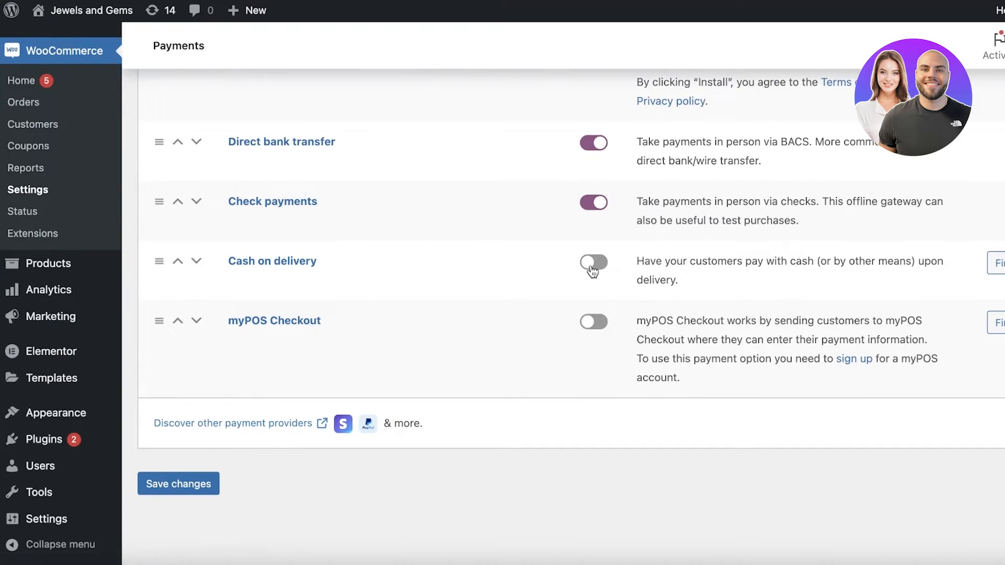
pyautogui.click(593, 262)
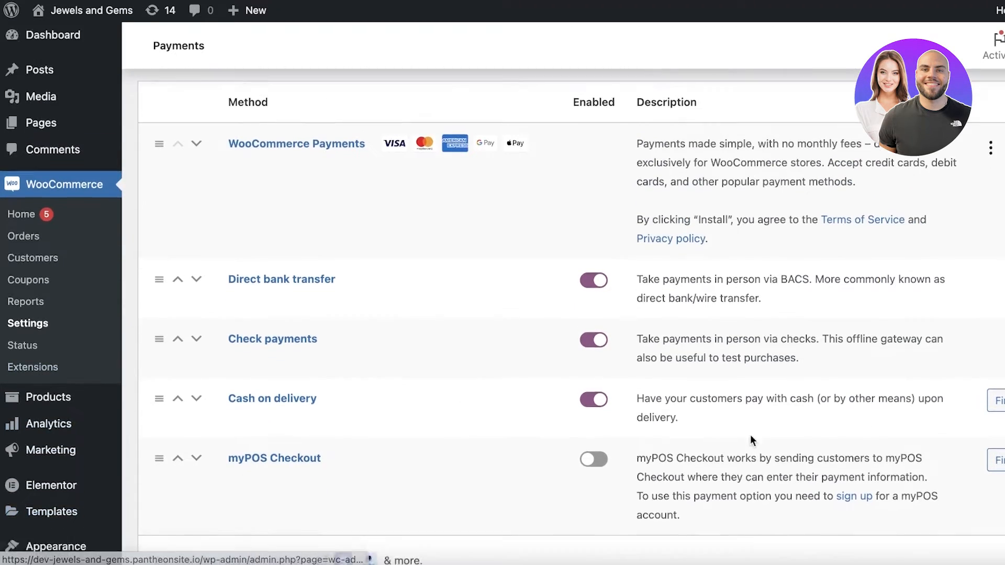
pyautogui.scroll(-3)
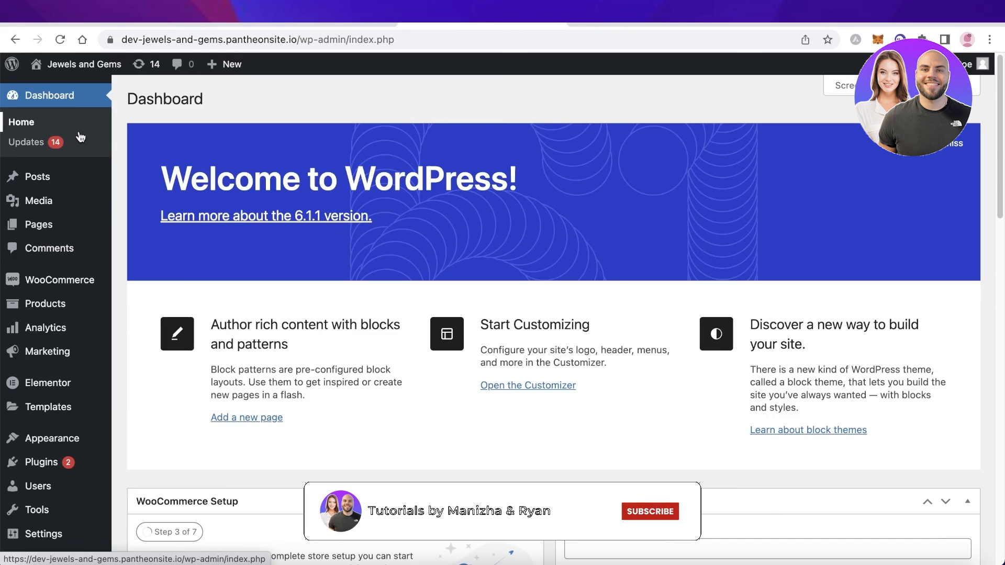
# Return to the WordPress Dashboard home from the payment settings.
pyautogui.click(649, 512)
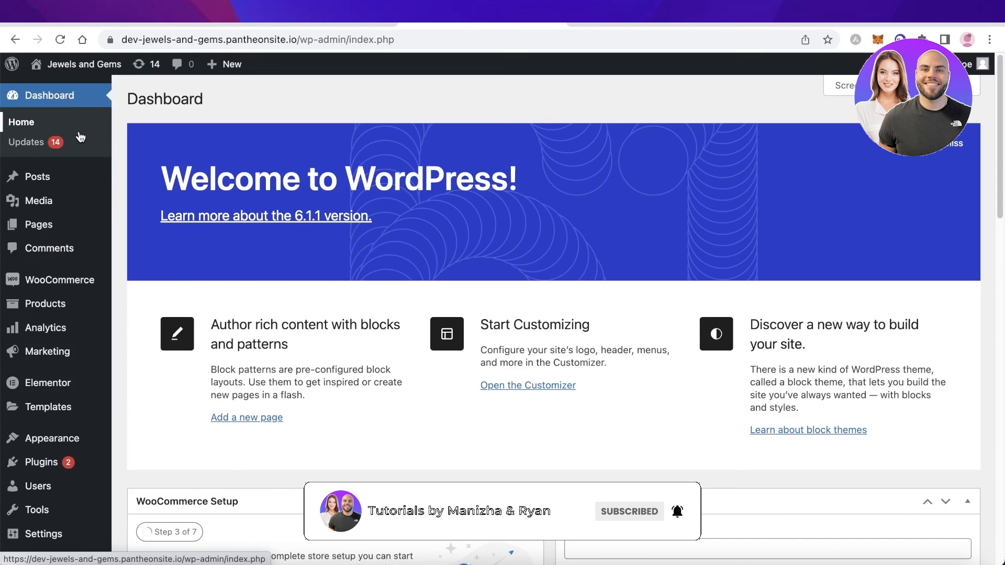